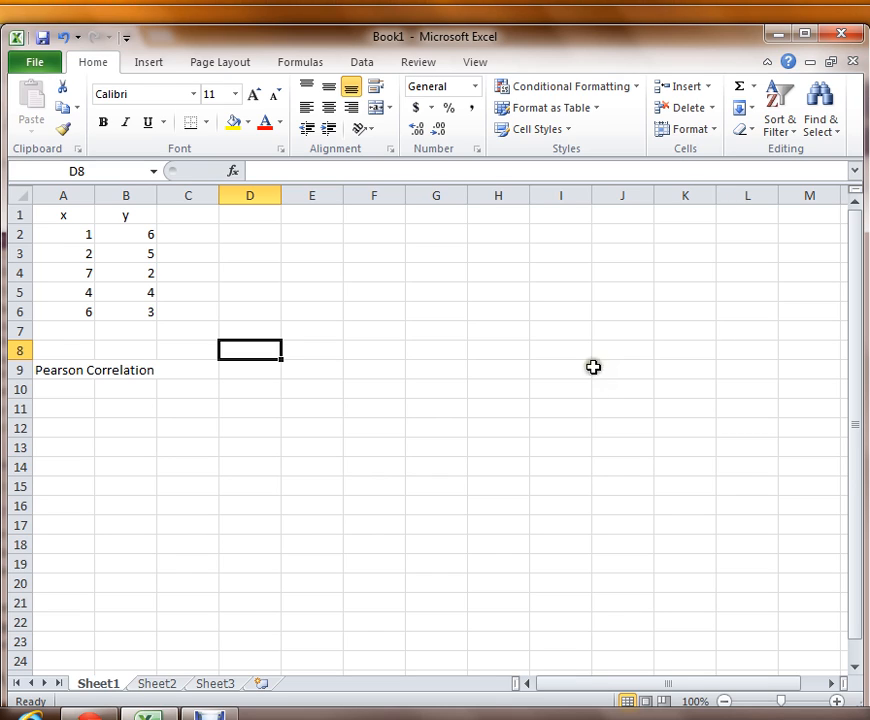
mouse_move(668, 317)
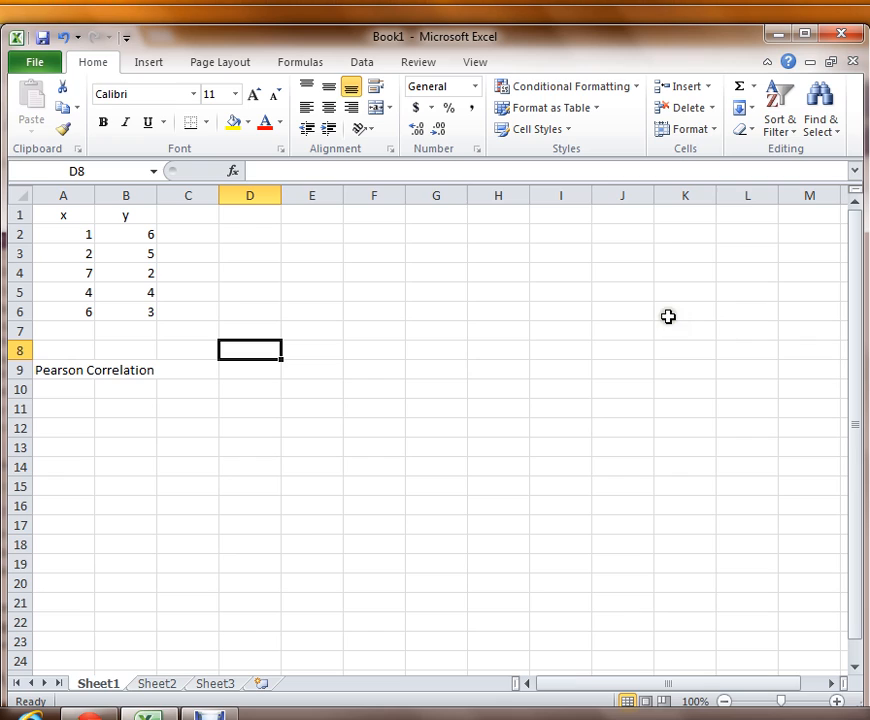
mouse_move(658, 305)
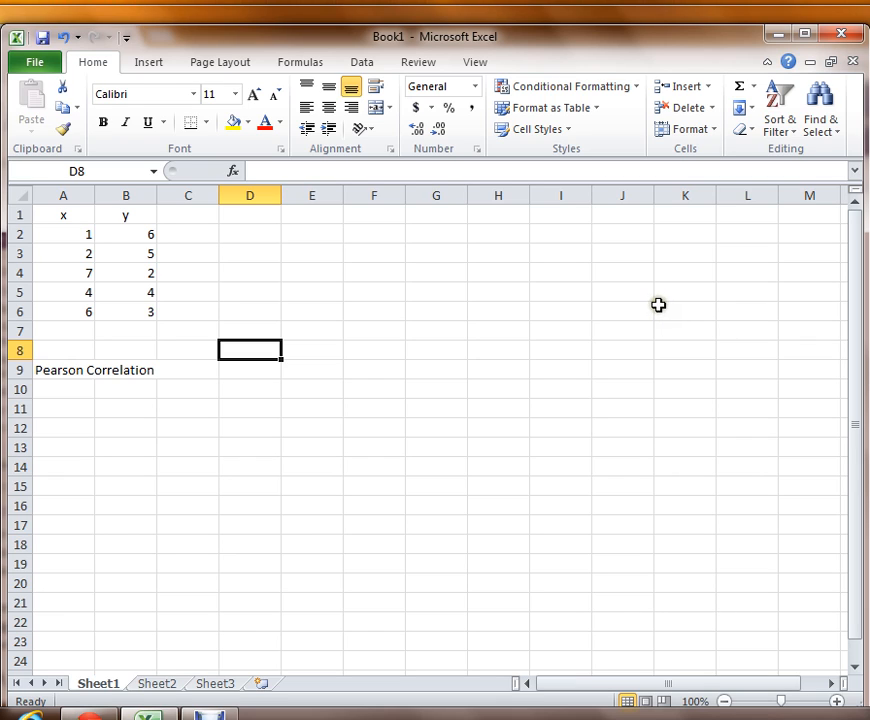
mouse_move(630, 312)
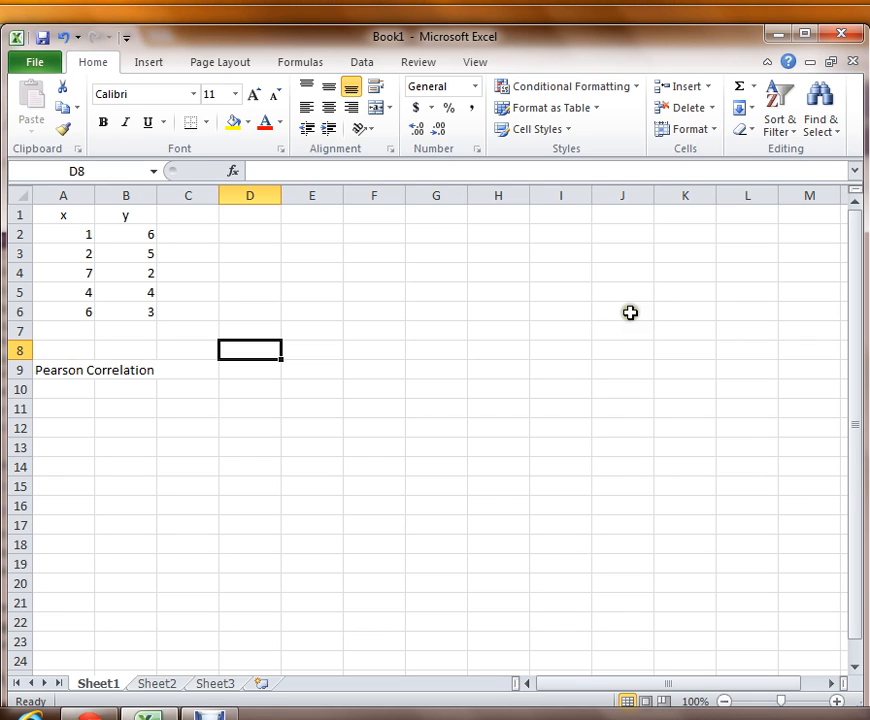
mouse_move(96, 269)
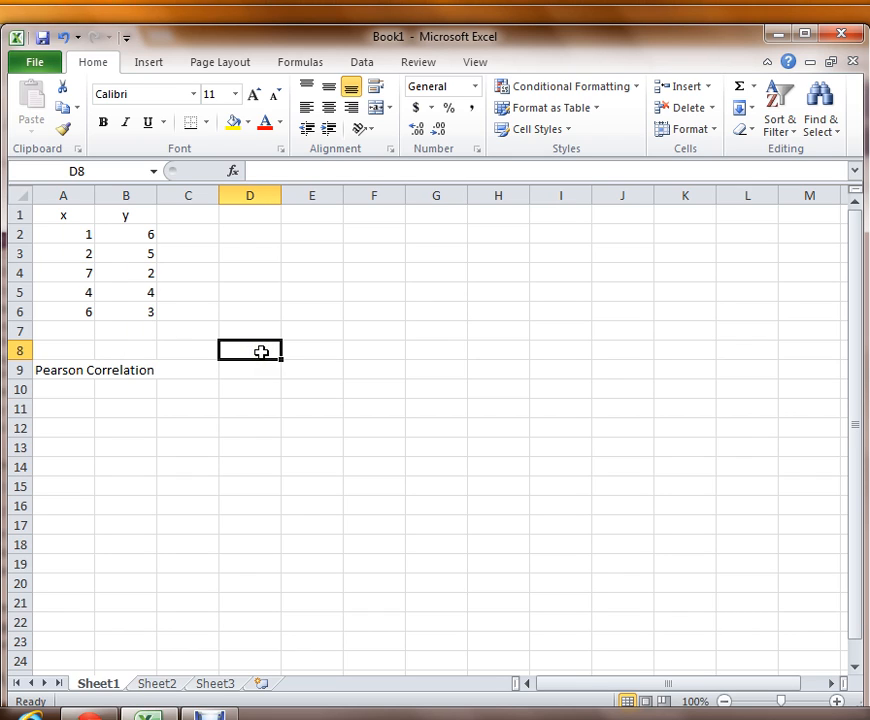
mouse_move(137, 298)
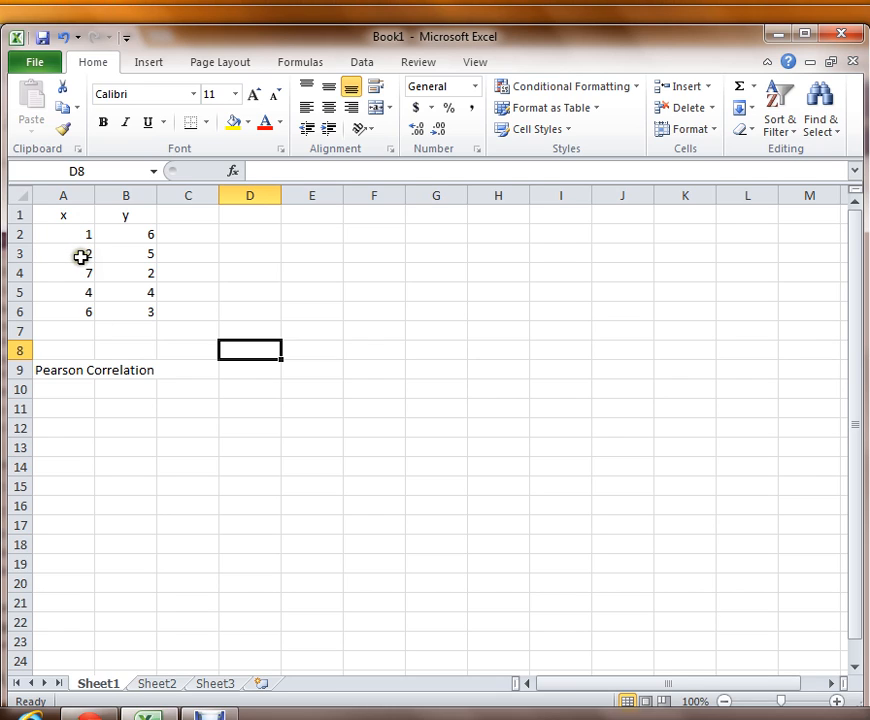
mouse_move(155, 316)
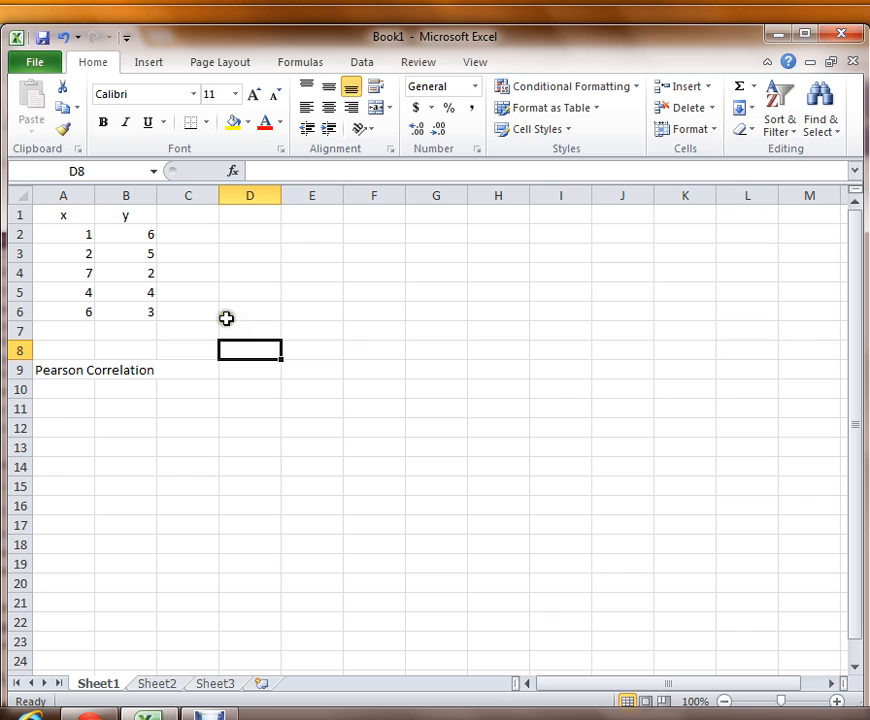
mouse_move(407, 343)
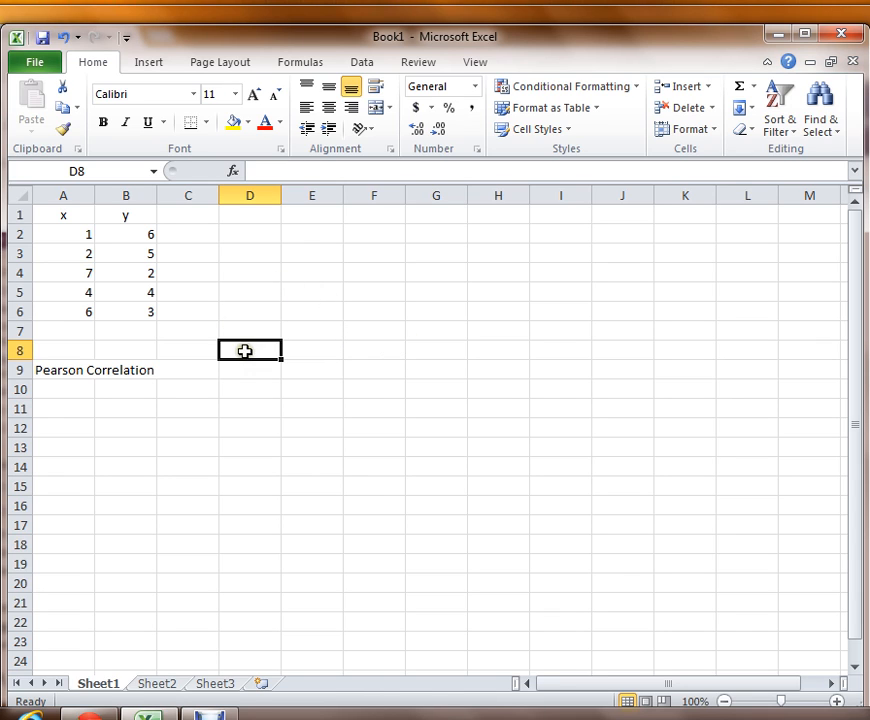
mouse_move(234, 368)
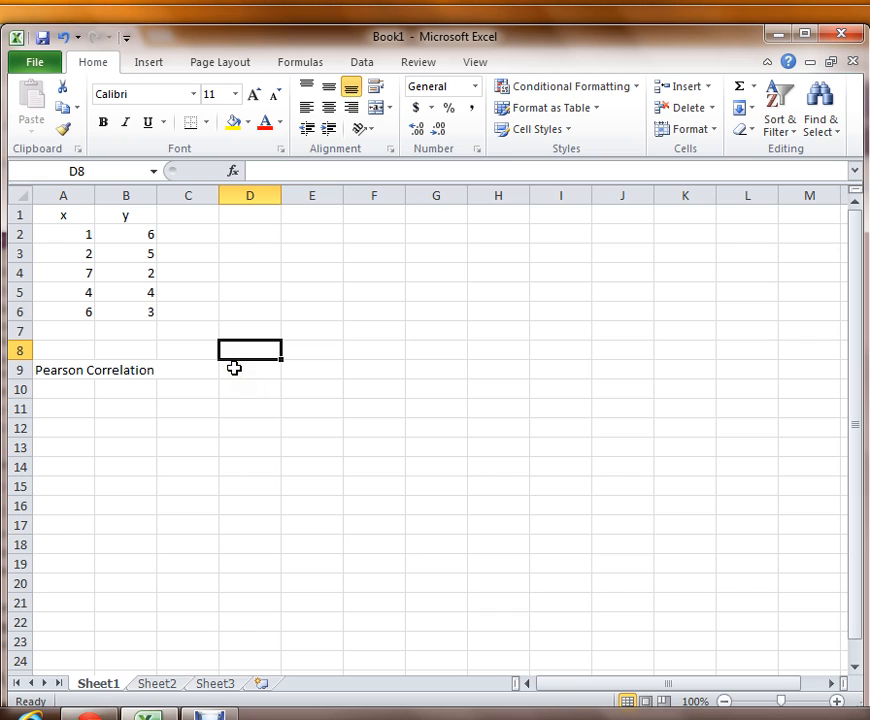
mouse_move(255, 343)
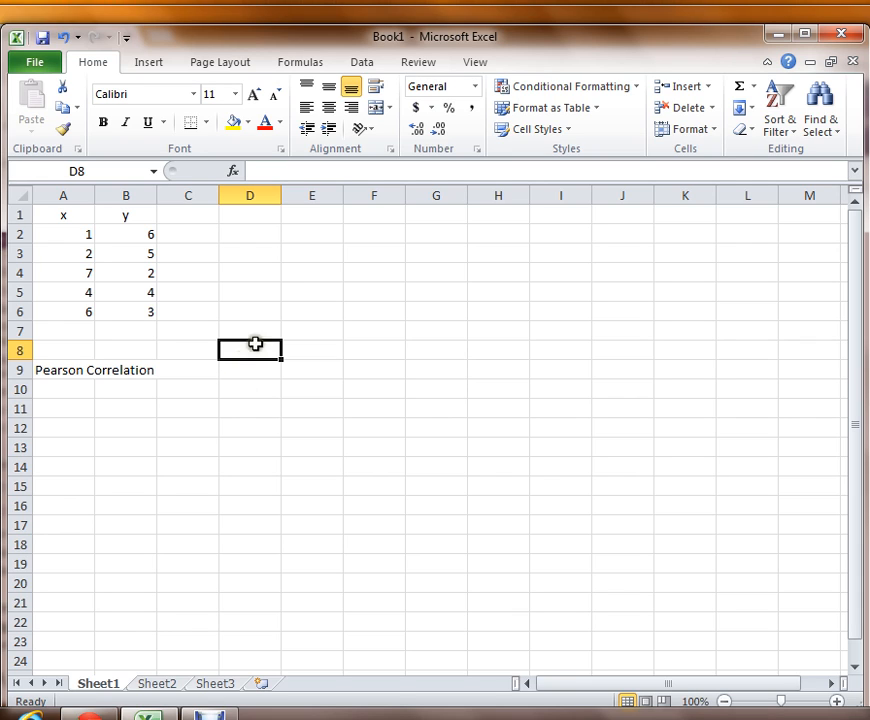
mouse_move(340, 292)
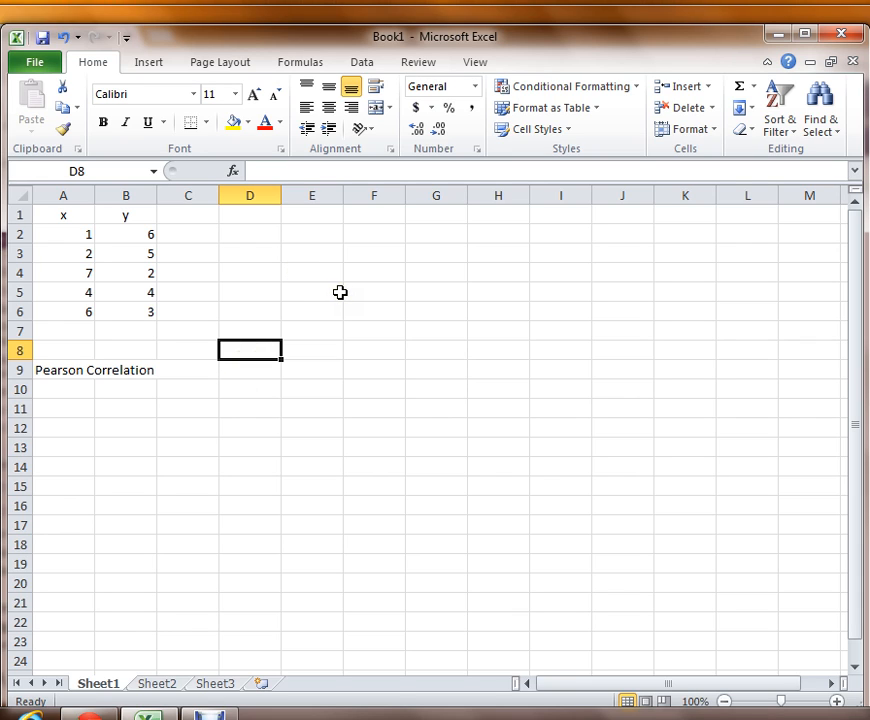
mouse_move(100, 263)
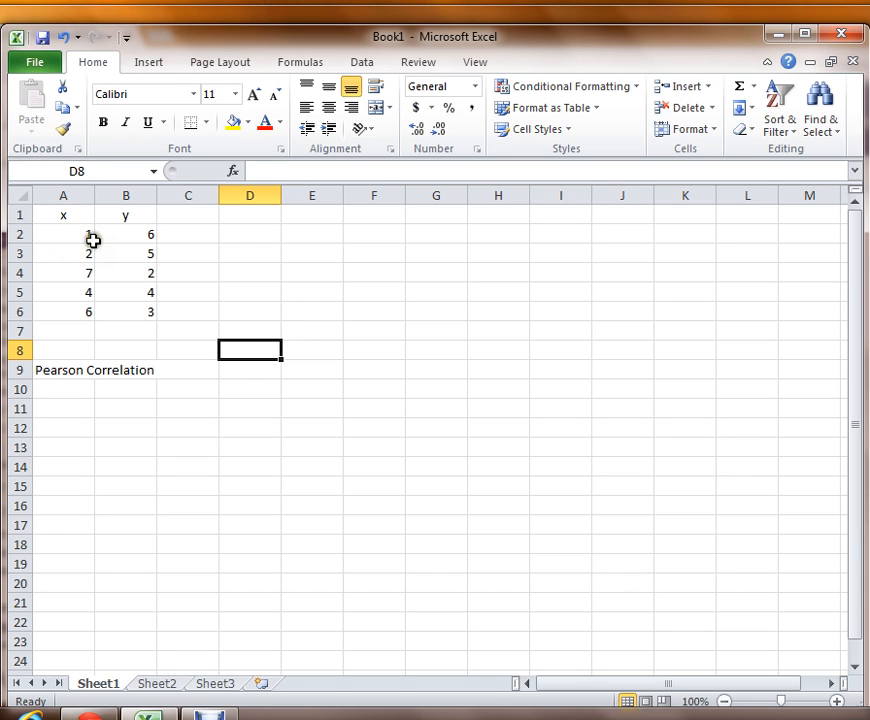
Insert a Scatter with only Markers chart of the x/y pairs in A2:B6
left_click_drag(63, 234, 126, 311)
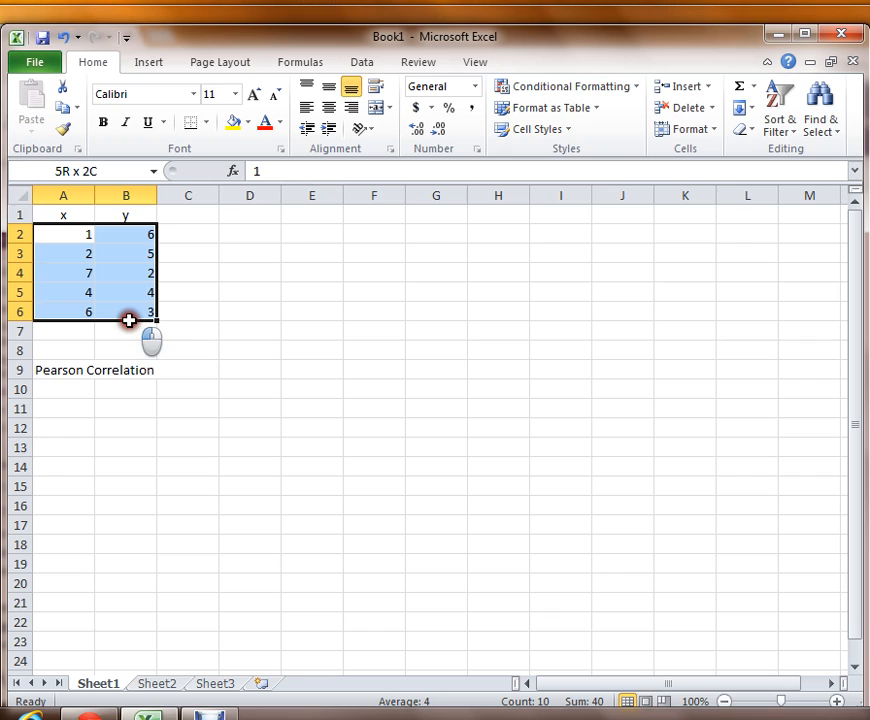
mouse_move(280, 326)
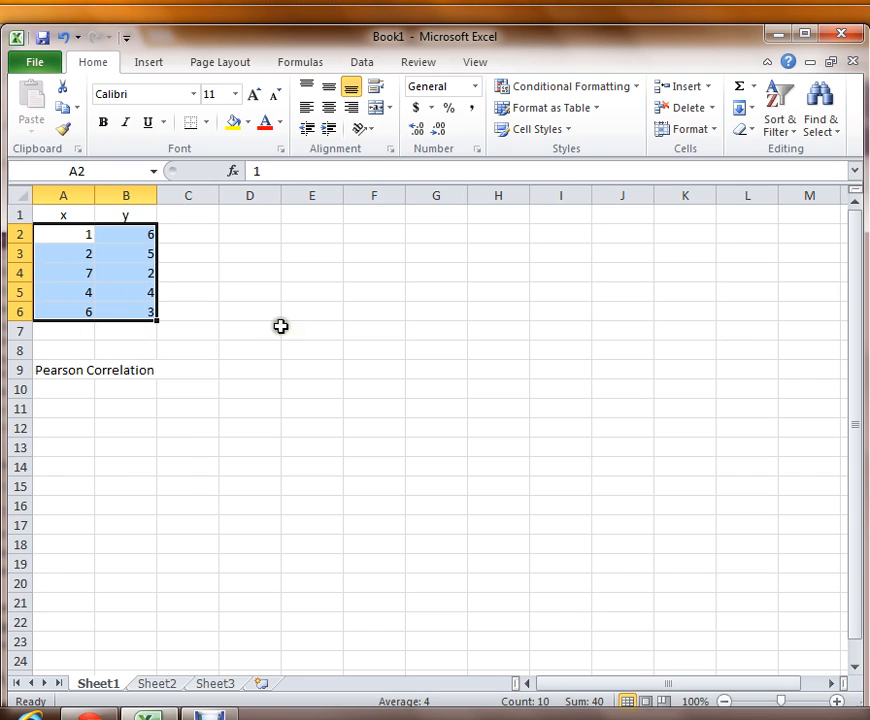
mouse_move(472, 337)
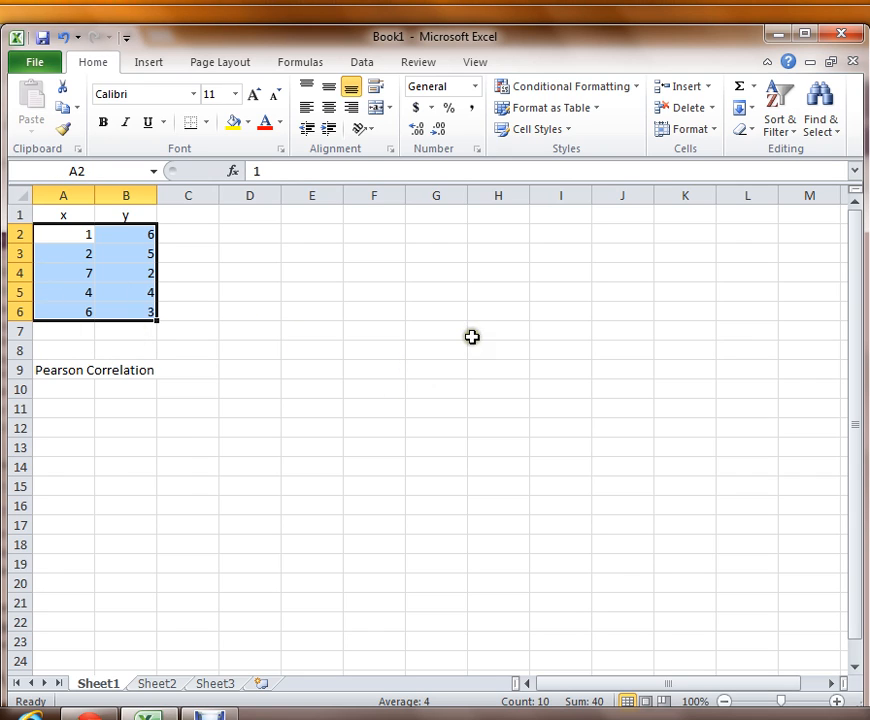
mouse_move(148, 62)
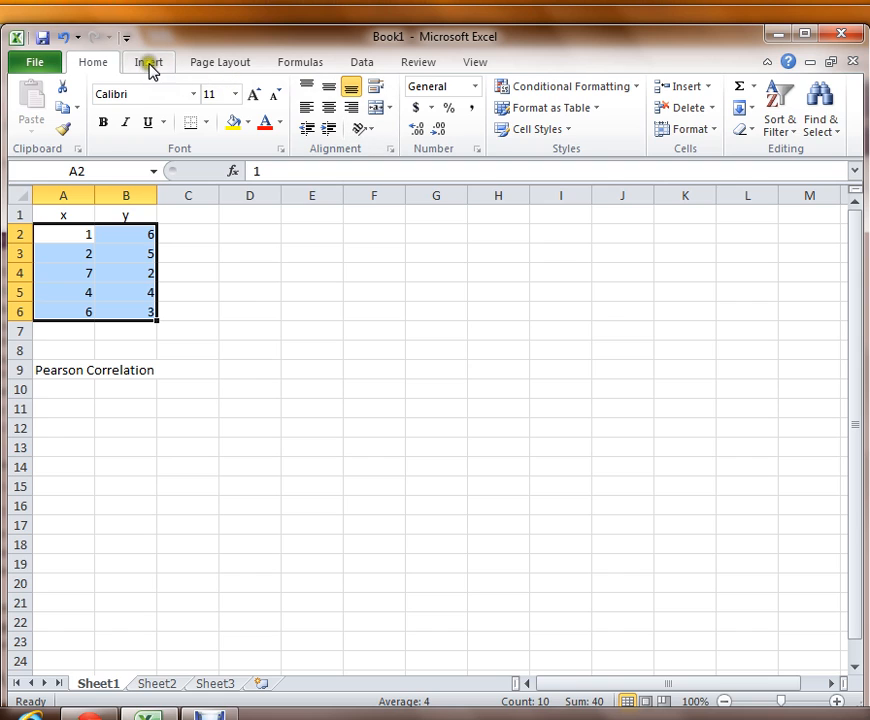
left_click(148, 61)
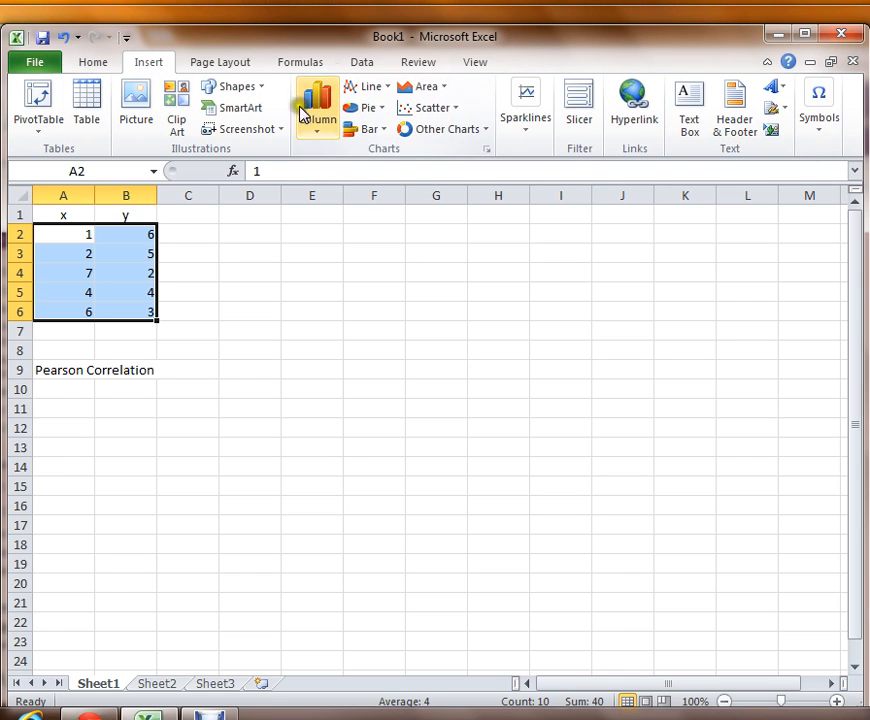
mouse_move(428, 107)
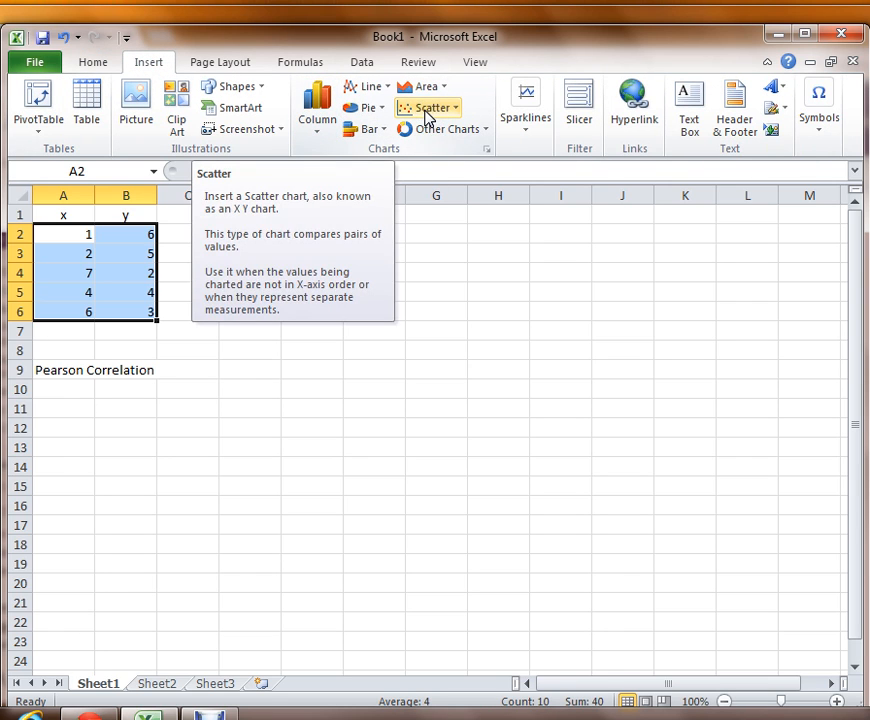
left_click(428, 108)
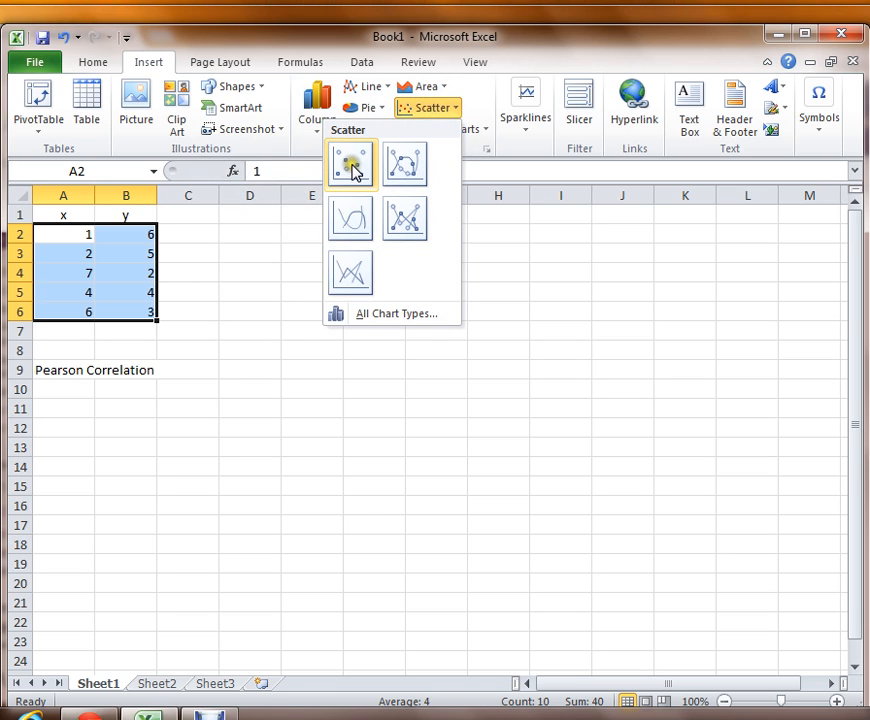
mouse_move(351, 163)
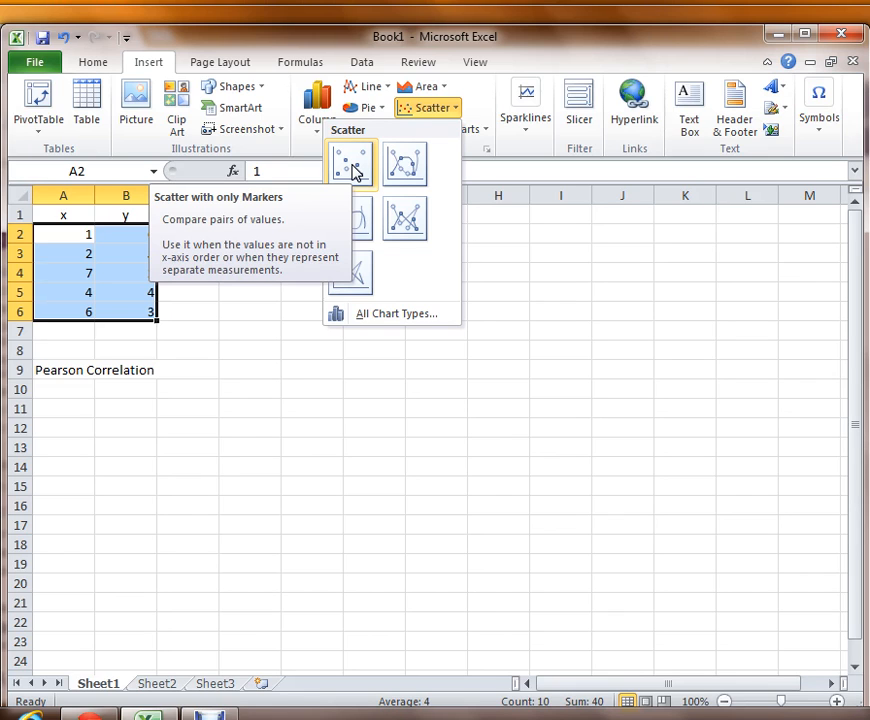
left_click(350, 163)
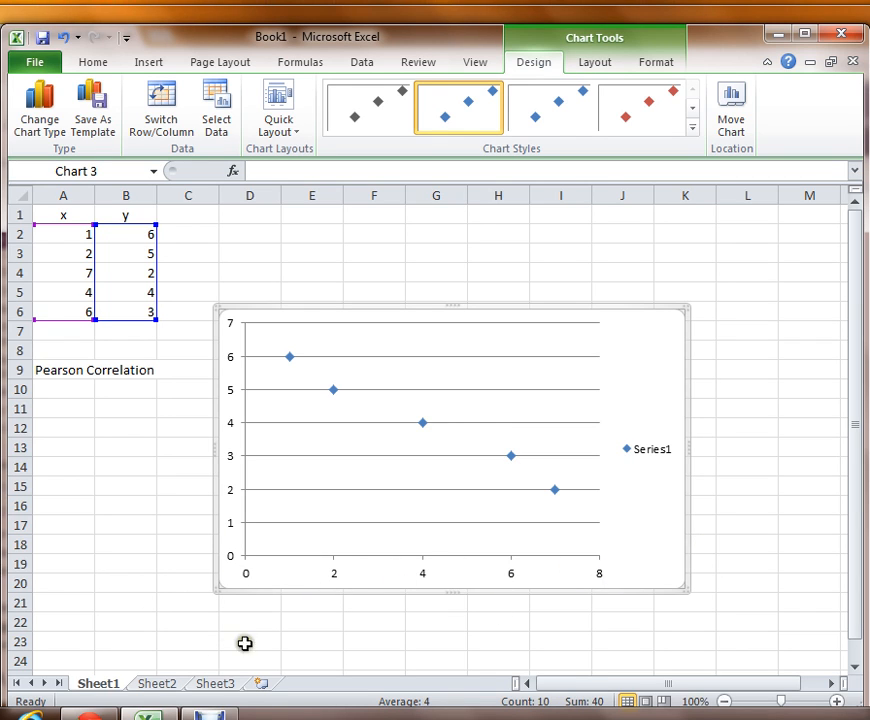
mouse_move(248, 473)
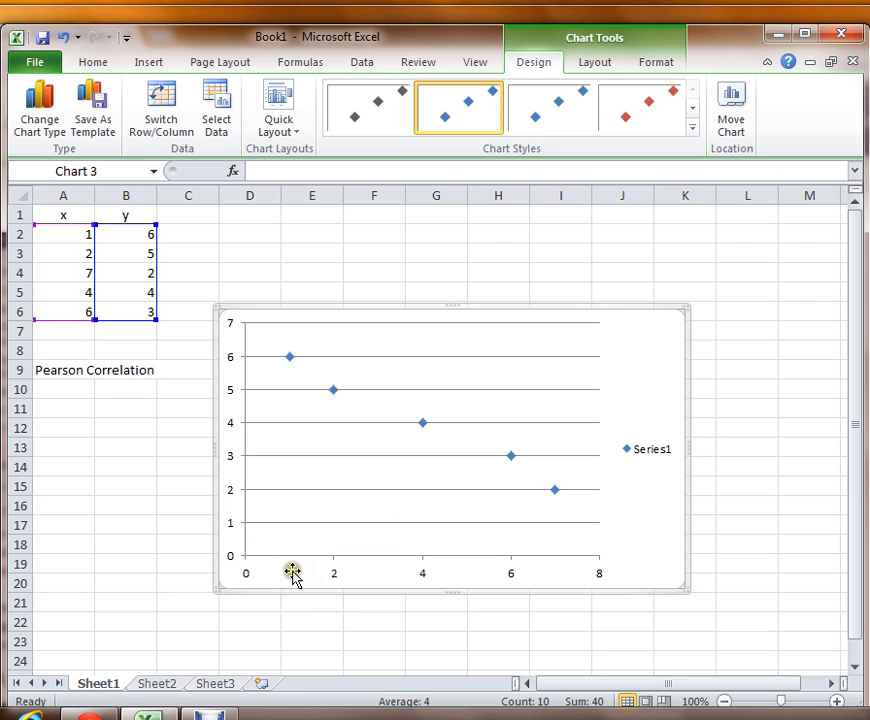
mouse_move(167, 247)
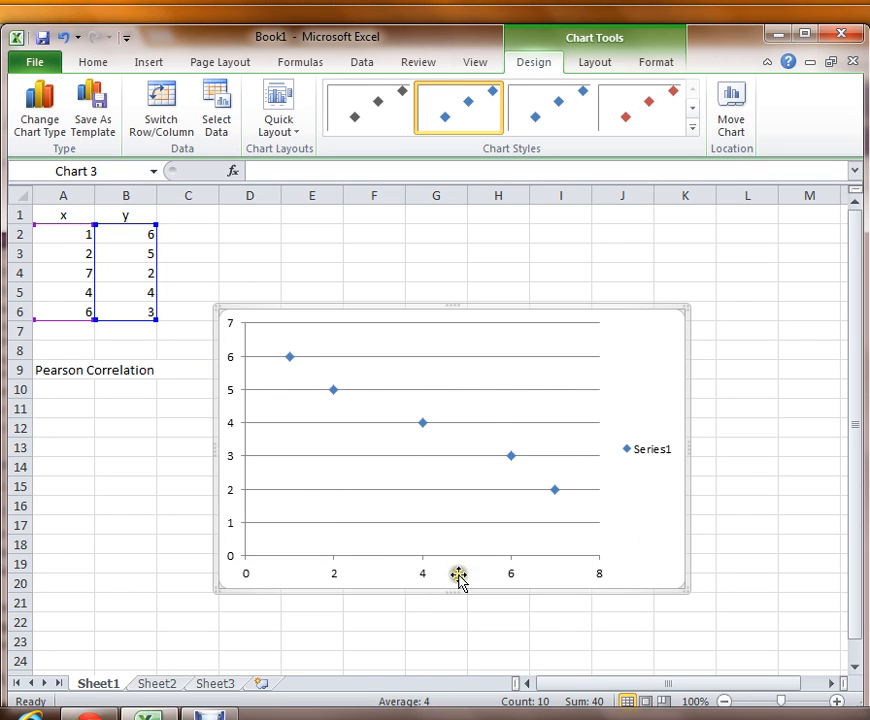
mouse_move(488, 573)
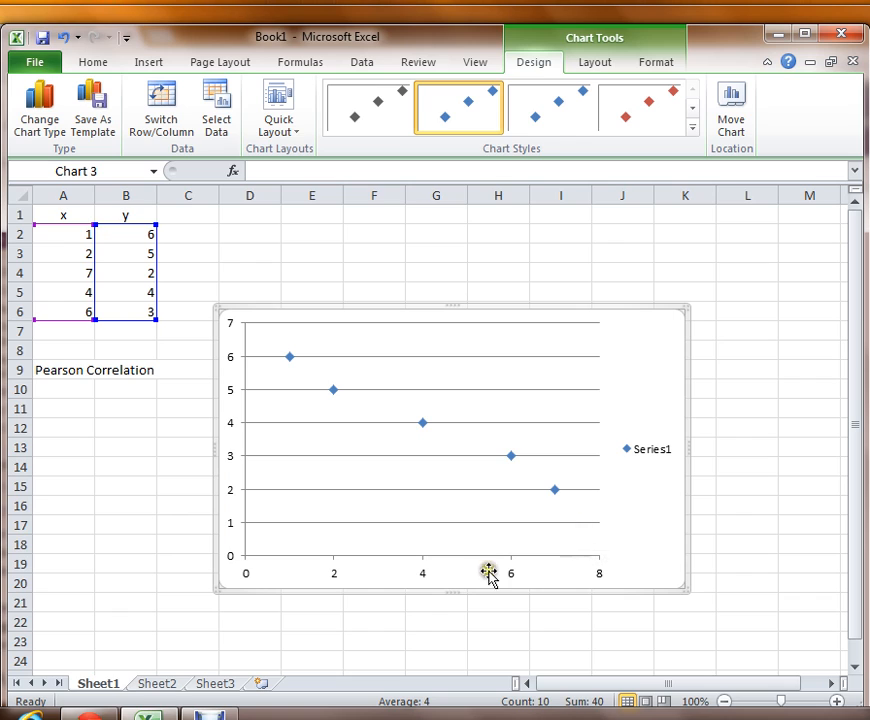
mouse_move(658, 380)
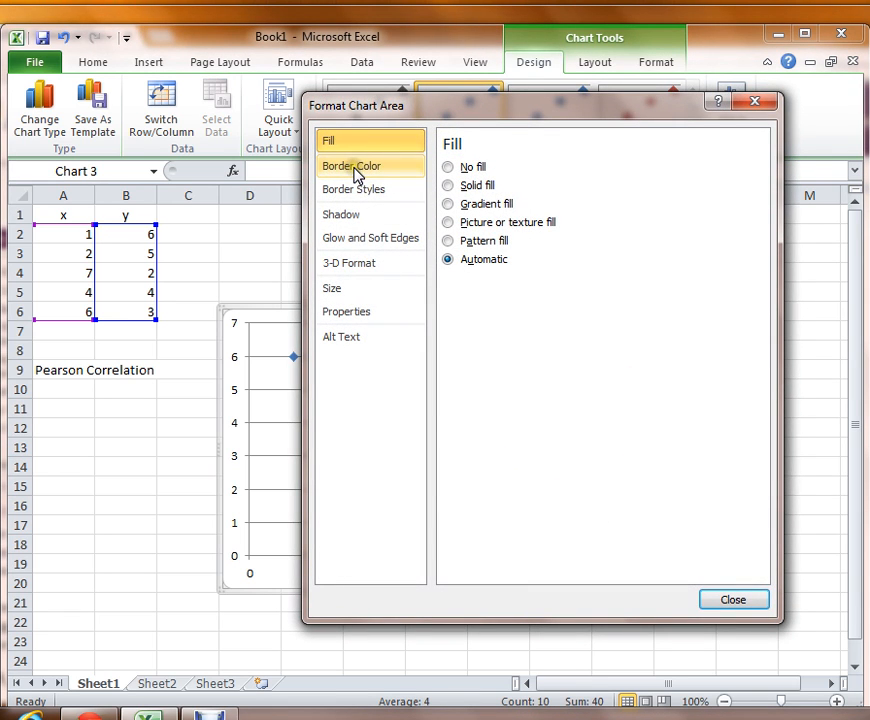
mouse_move(350, 343)
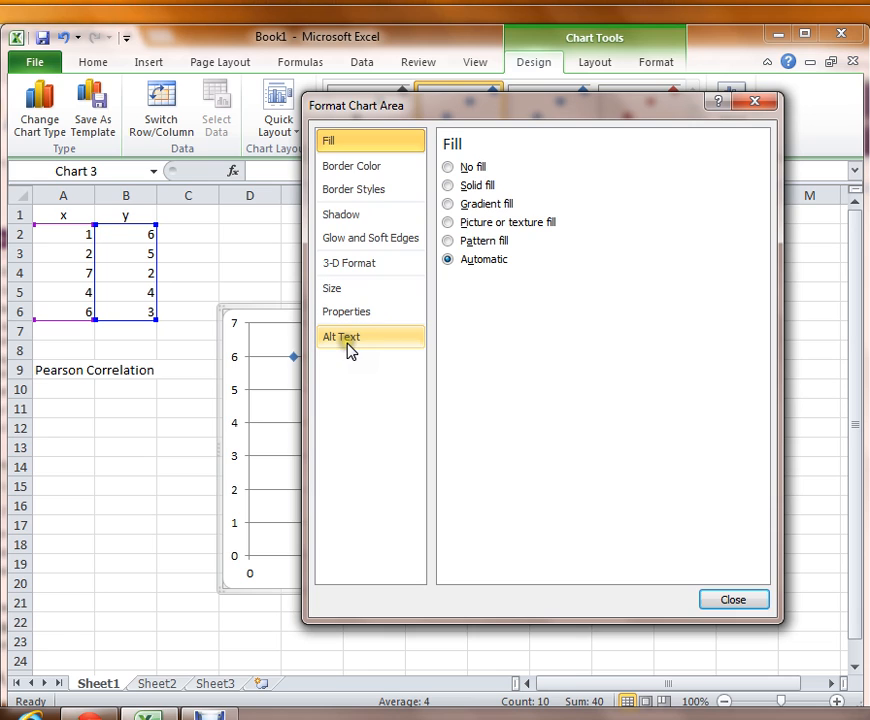
mouse_move(351, 165)
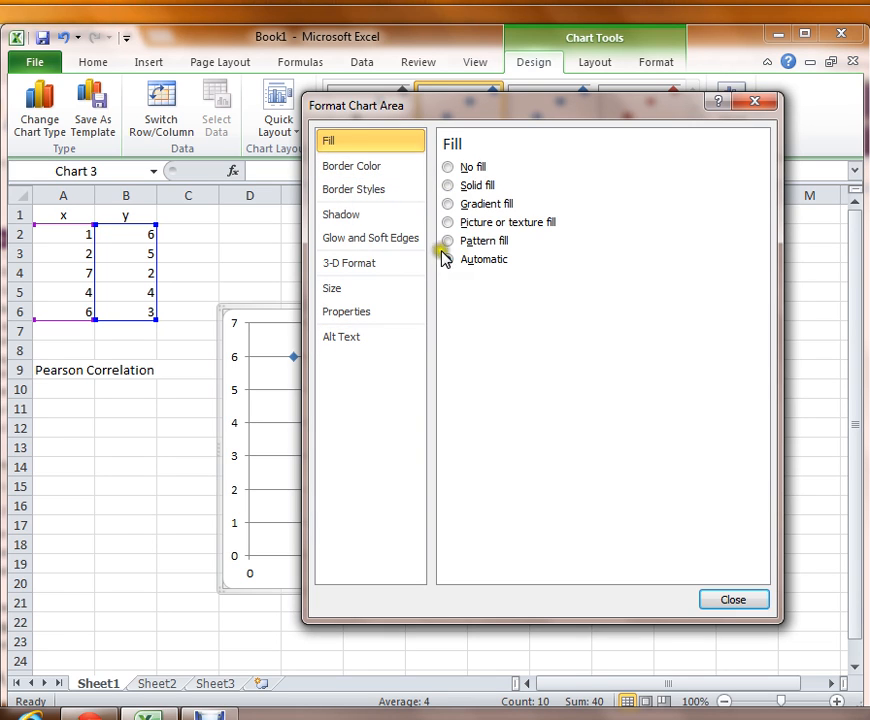
left_click(447, 259)
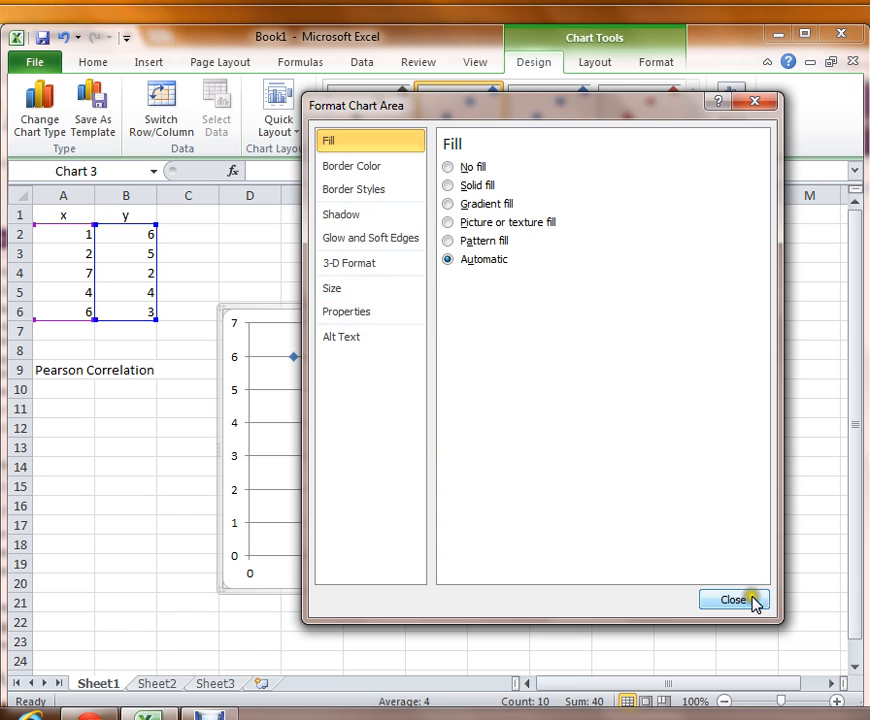
left_click(733, 600)
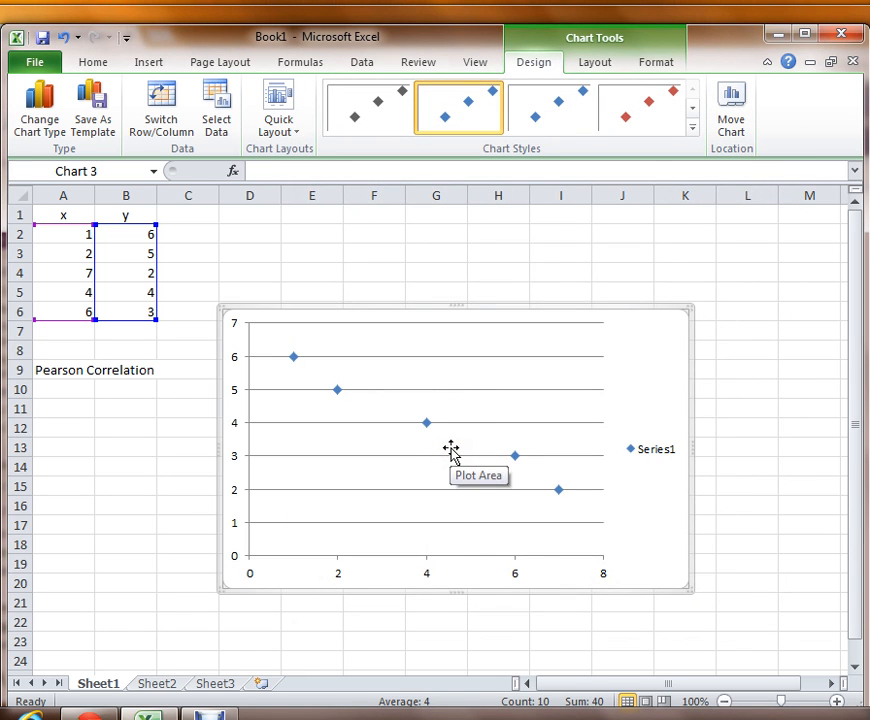
mouse_move(371, 285)
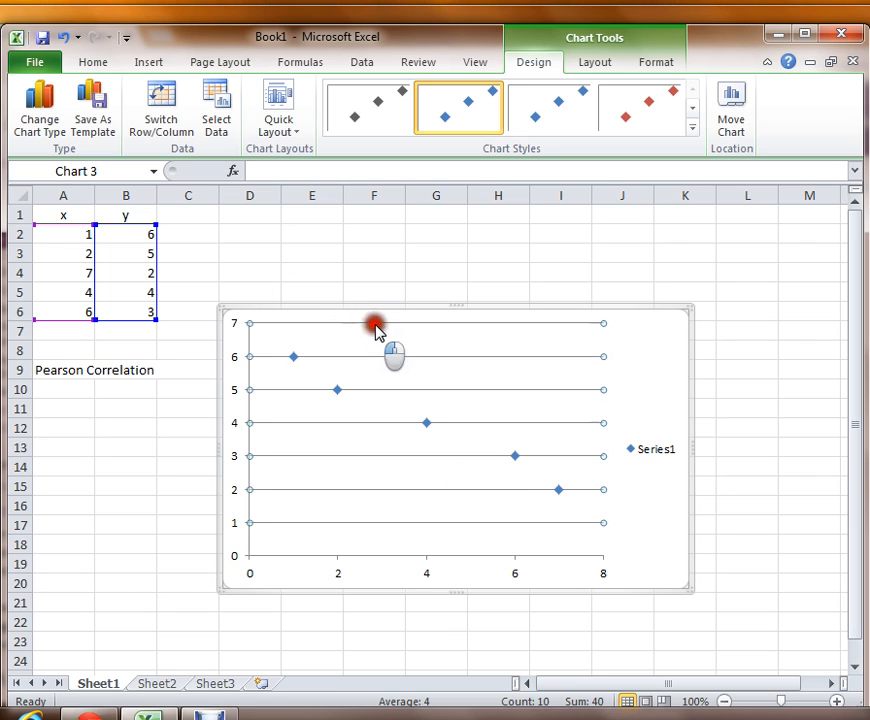
Drag the scatter chart to around column F, row 10, clear of the data
left_click_drag(375, 330, 703, 237)
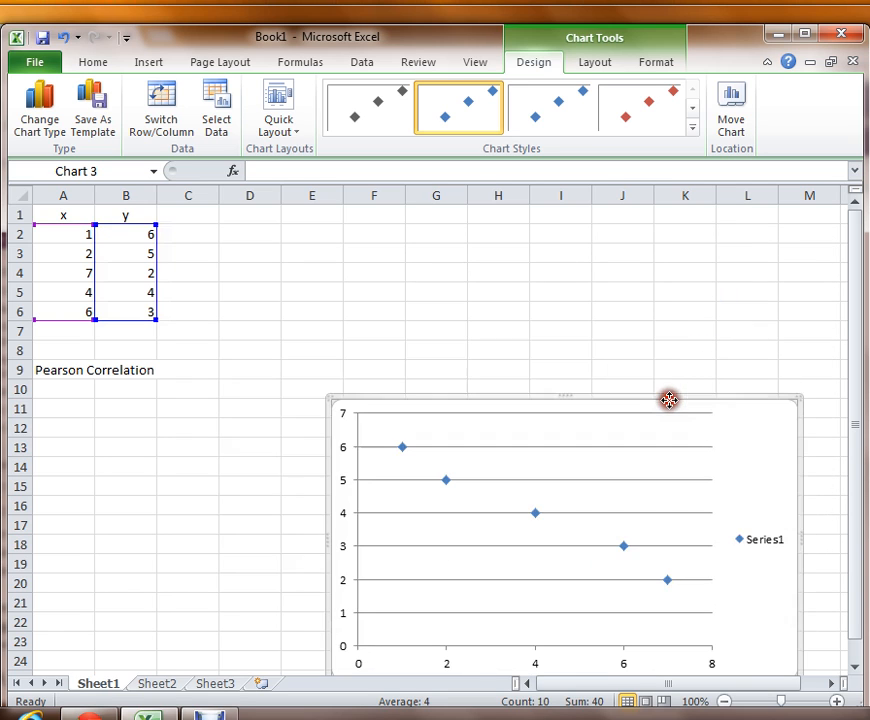
mouse_move(400, 256)
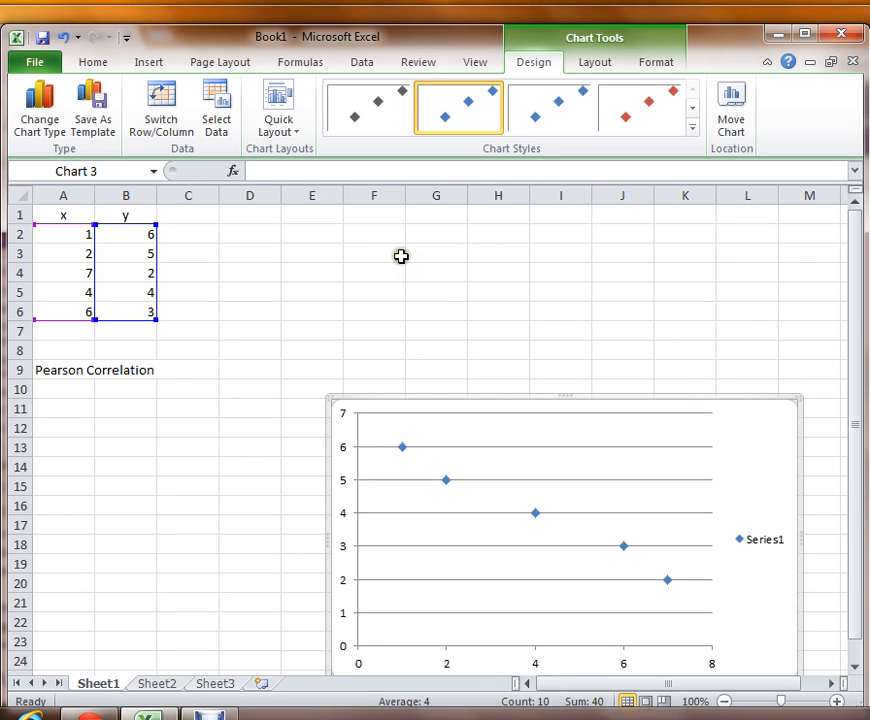
mouse_move(244, 363)
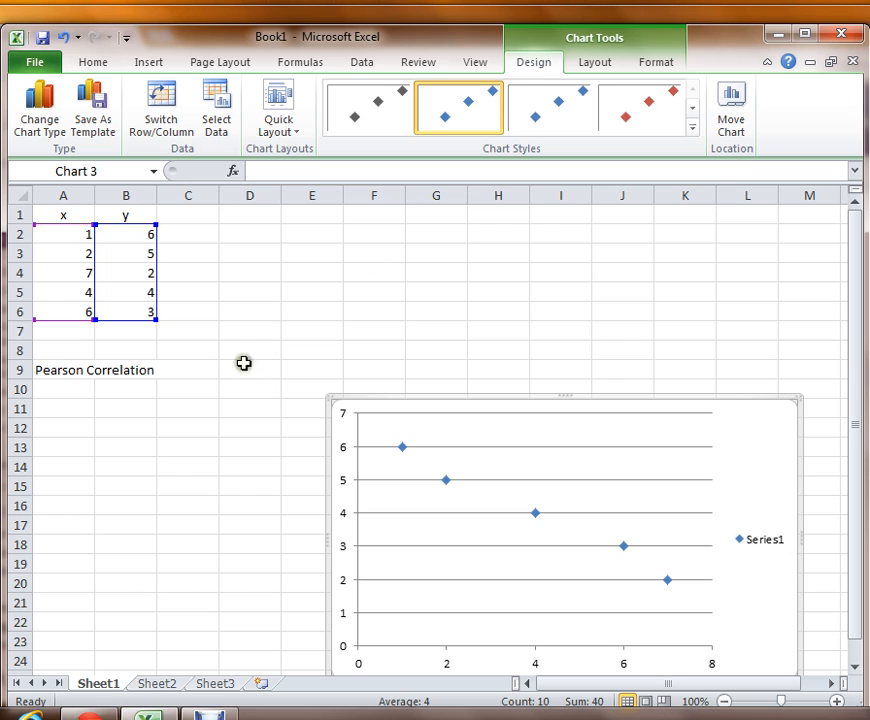
mouse_move(259, 373)
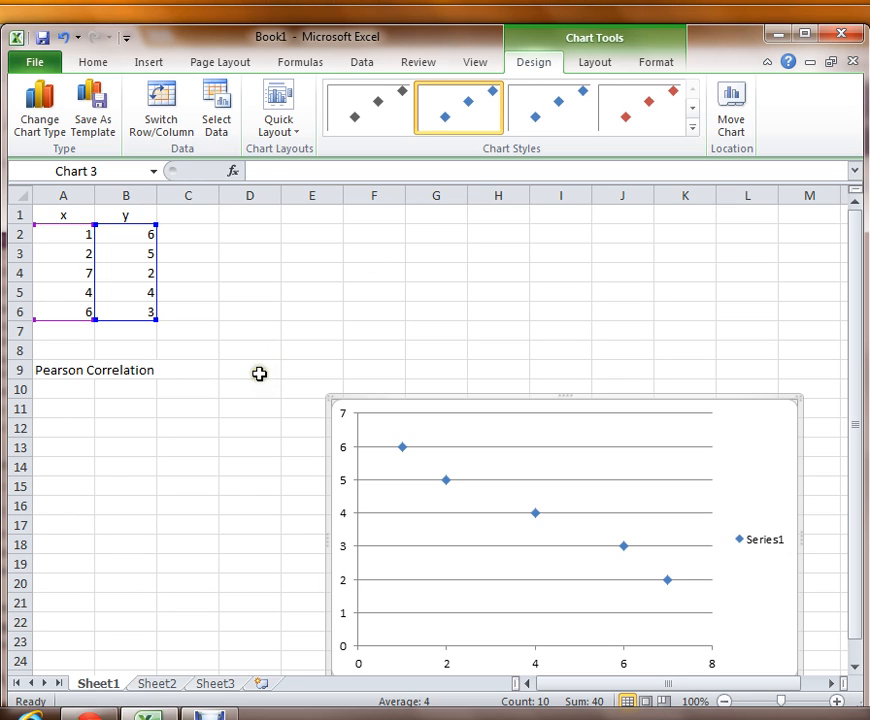
mouse_move(249, 373)
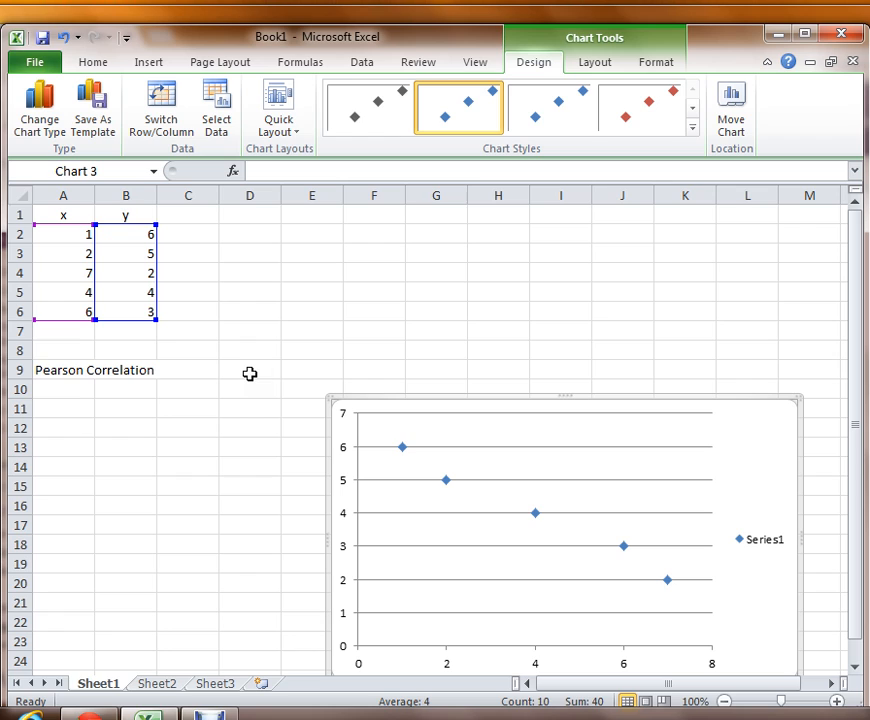
mouse_move(290, 335)
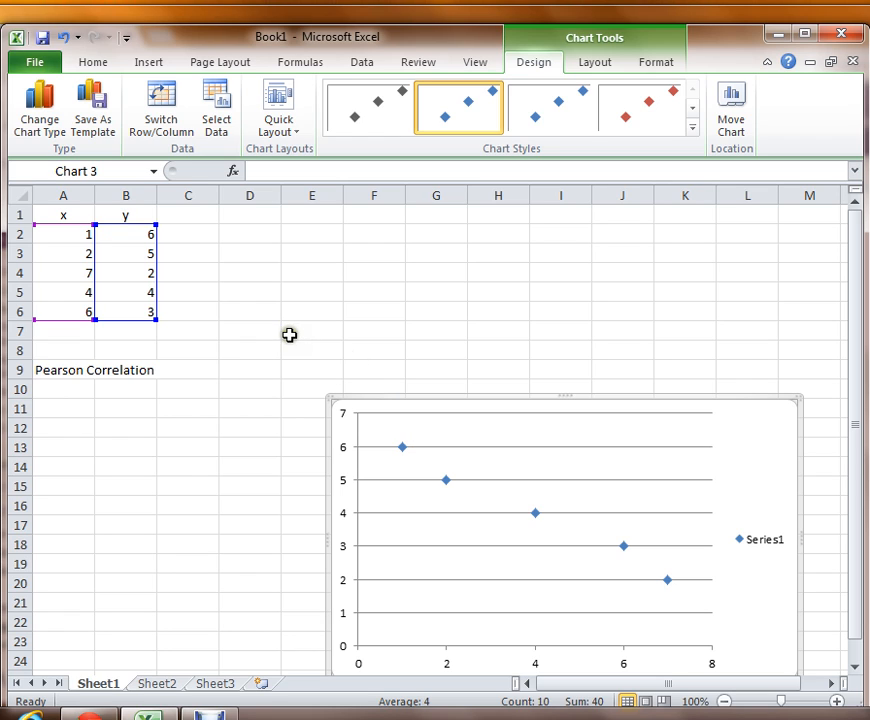
mouse_move(303, 364)
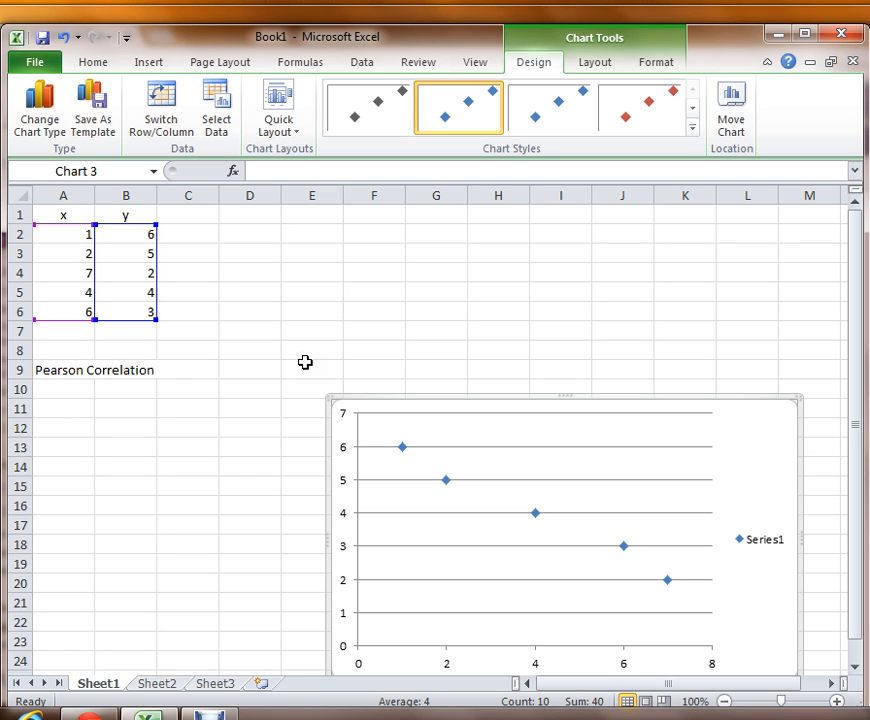
mouse_move(363, 500)
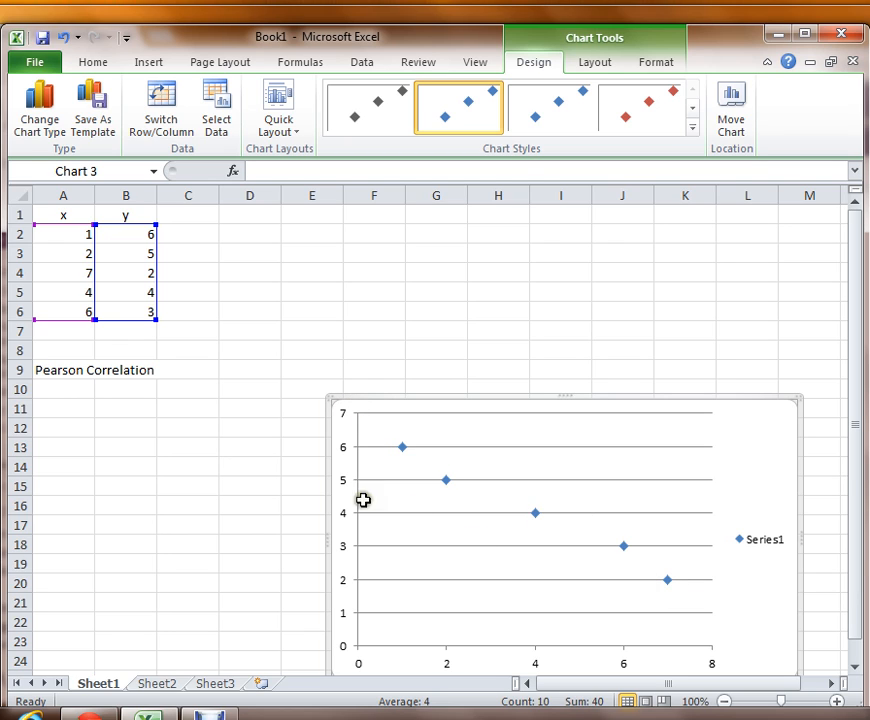
mouse_move(378, 628)
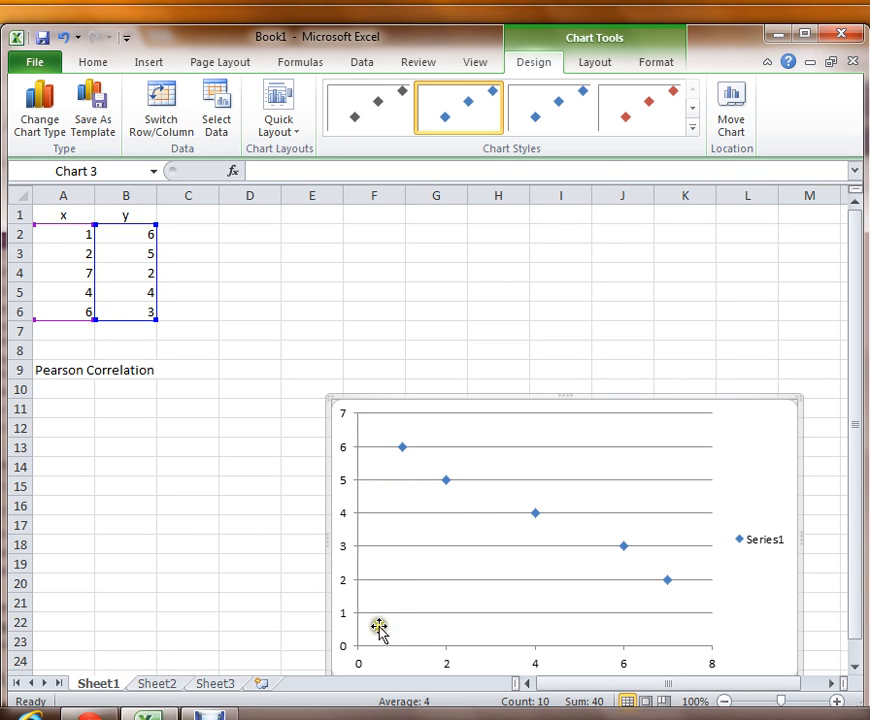
mouse_move(393, 507)
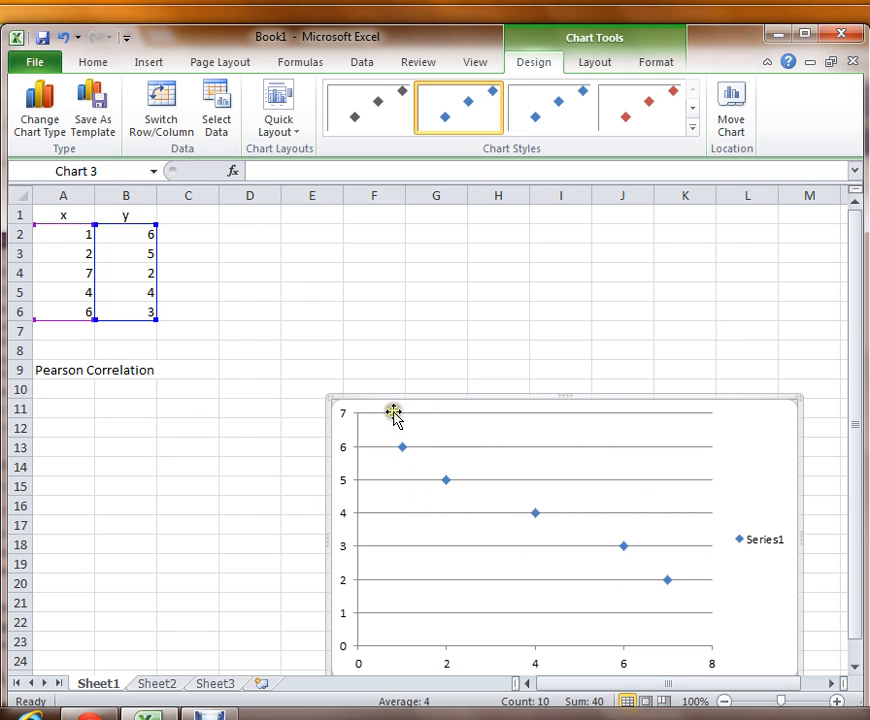
mouse_move(695, 602)
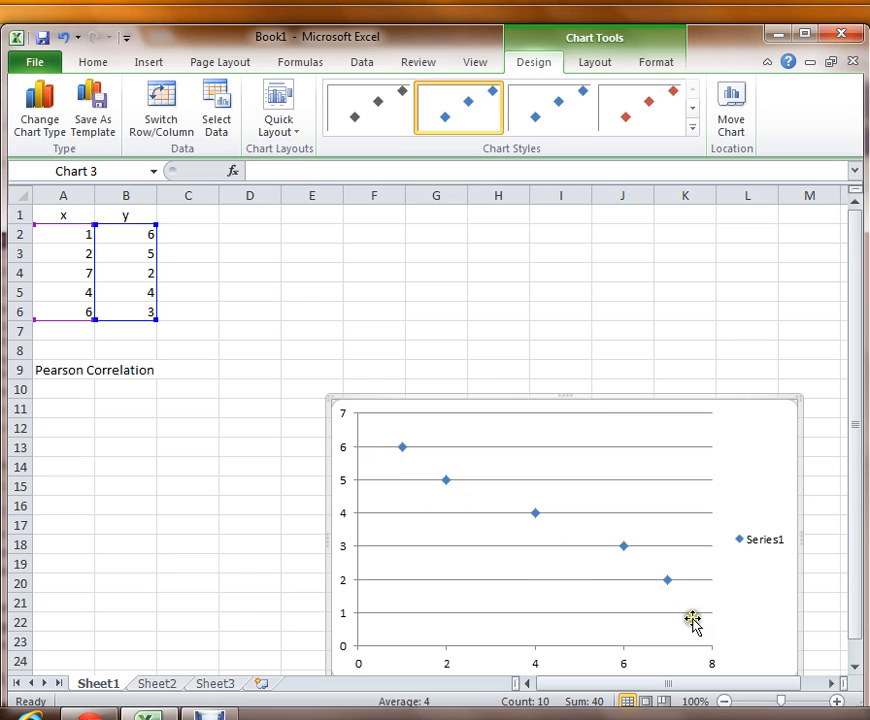
mouse_move(518, 528)
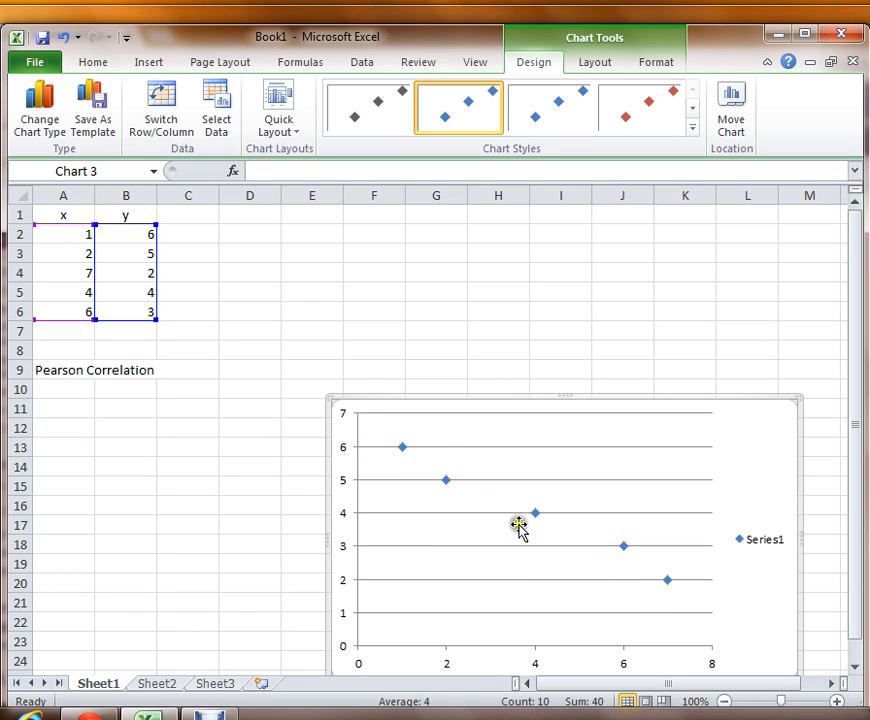
mouse_move(453, 513)
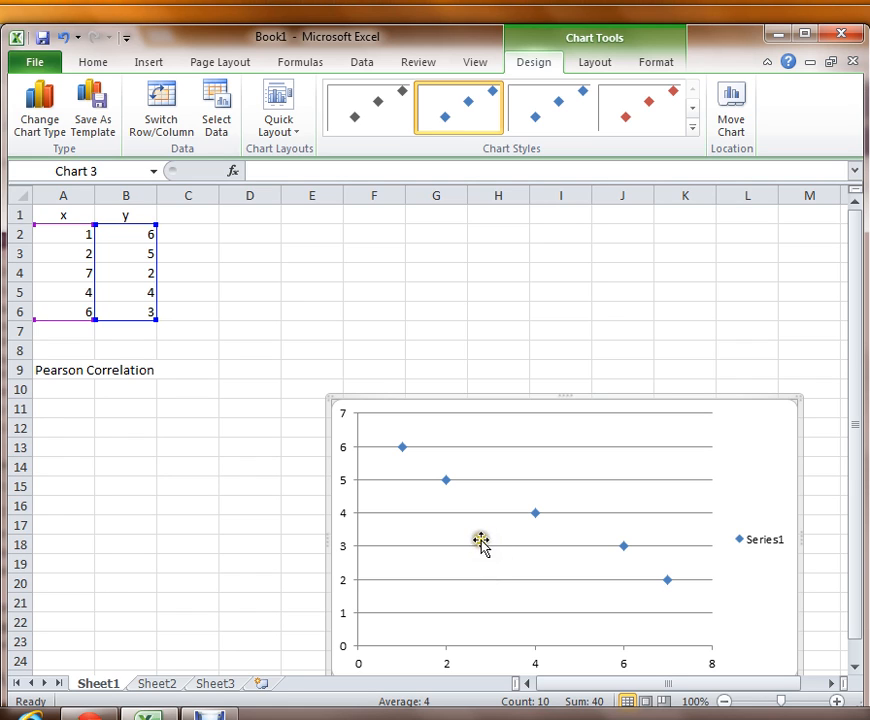
mouse_move(526, 421)
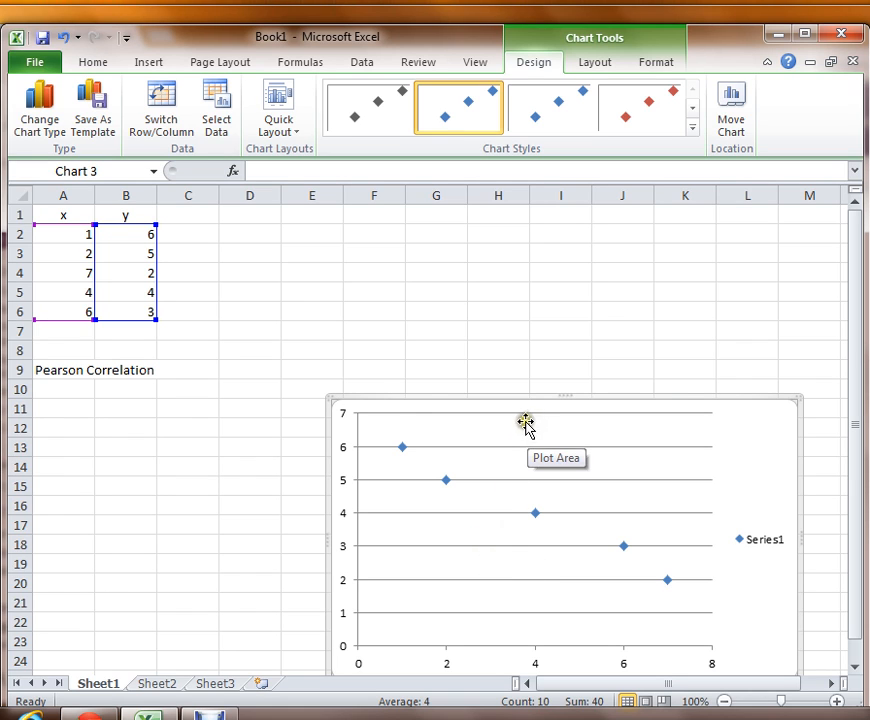
mouse_move(518, 314)
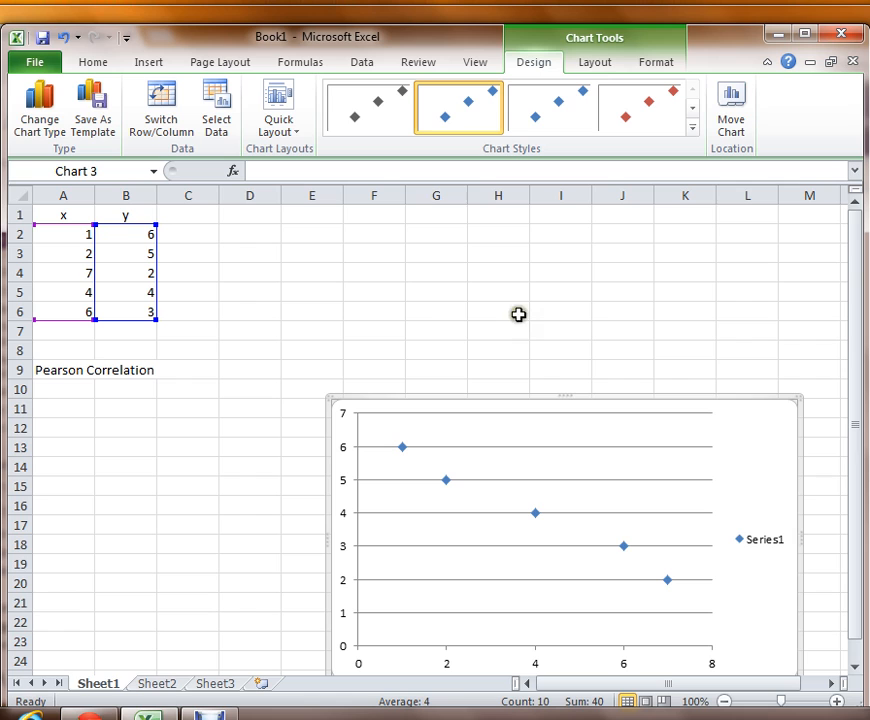
mouse_move(226, 388)
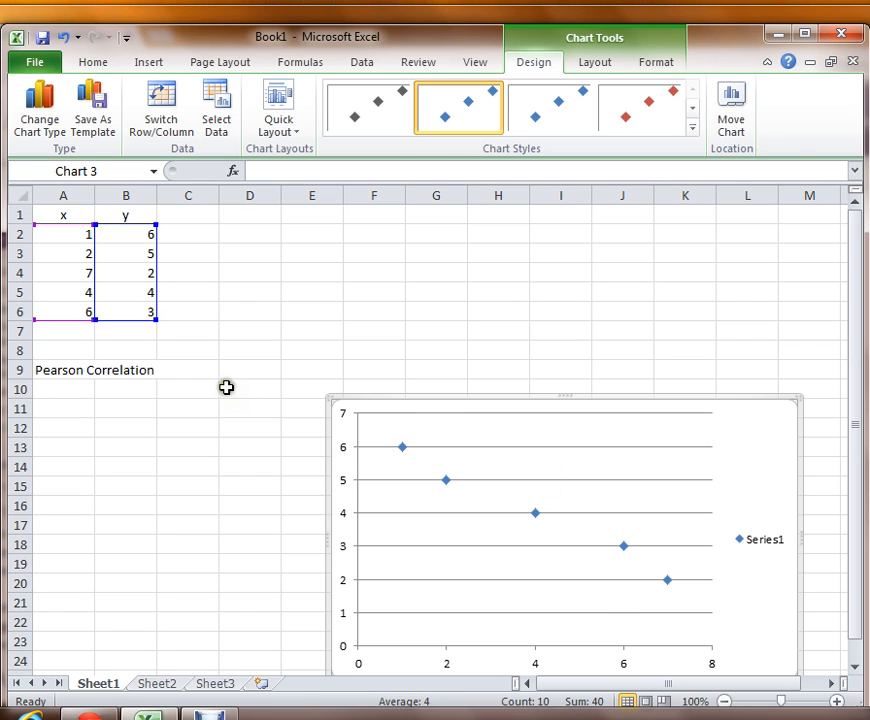
Select cell D9 beside the Pearson Correlation label and show the Formulas commands
left_click(250, 370)
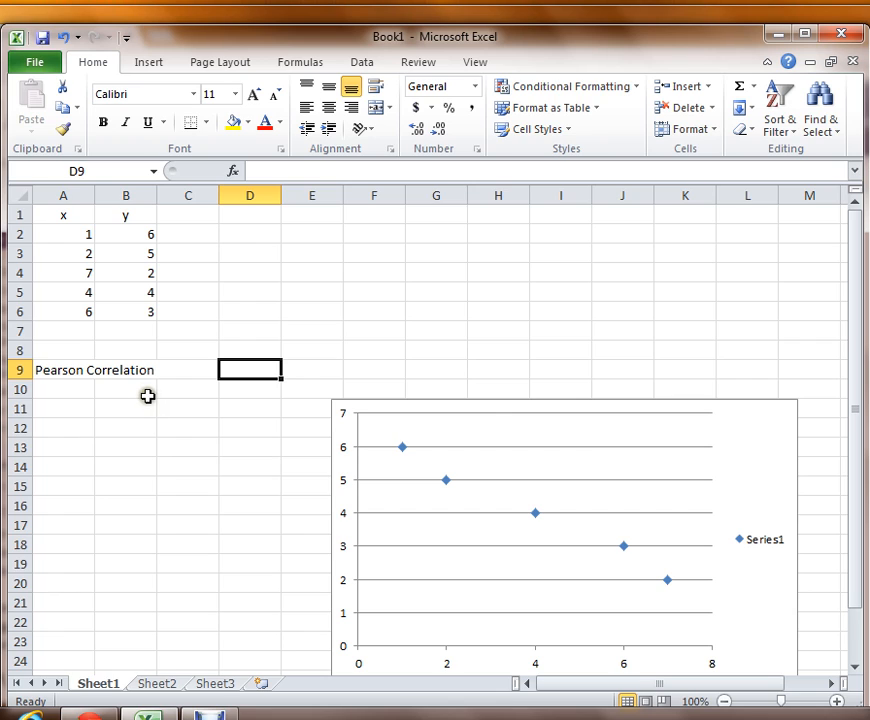
mouse_move(262, 375)
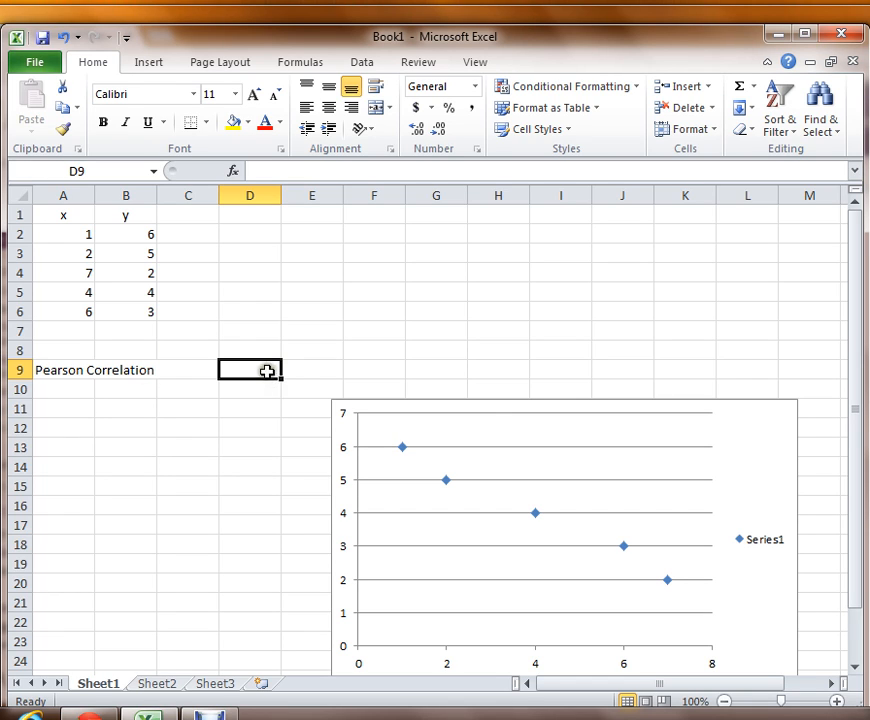
mouse_move(384, 361)
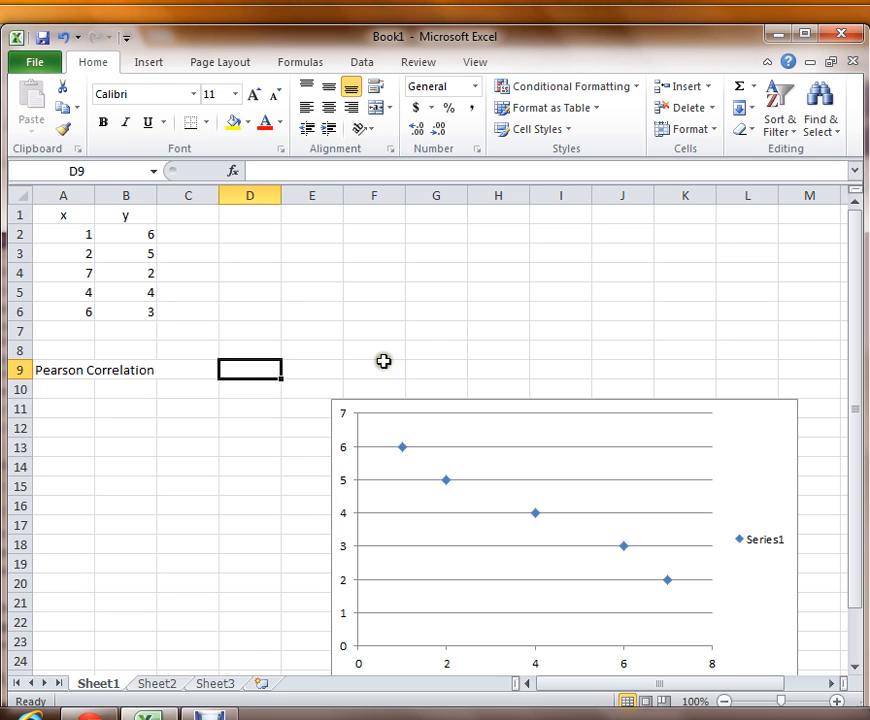
left_click(300, 61)
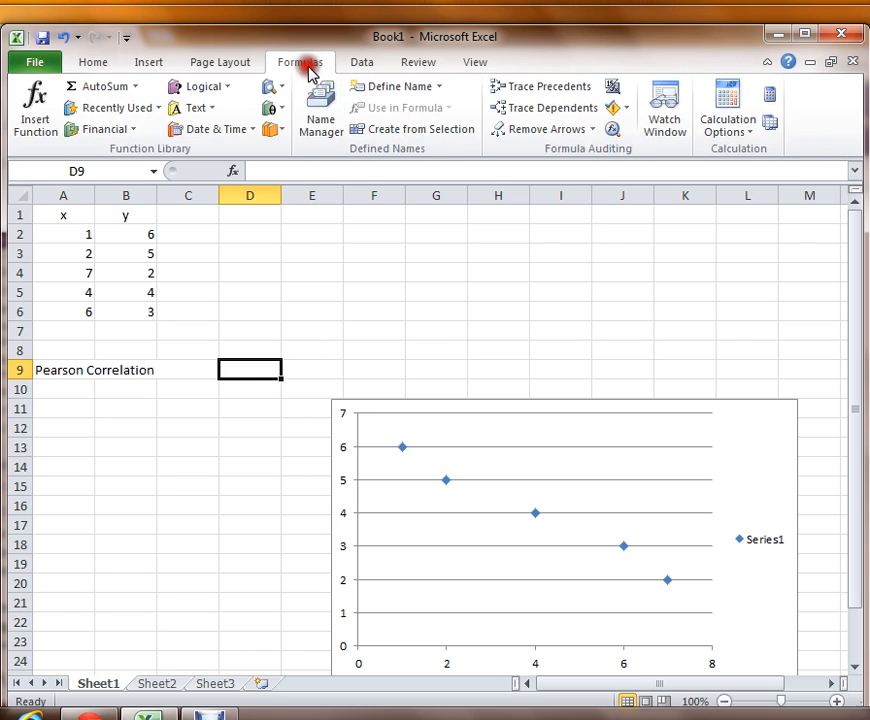
mouse_move(35, 107)
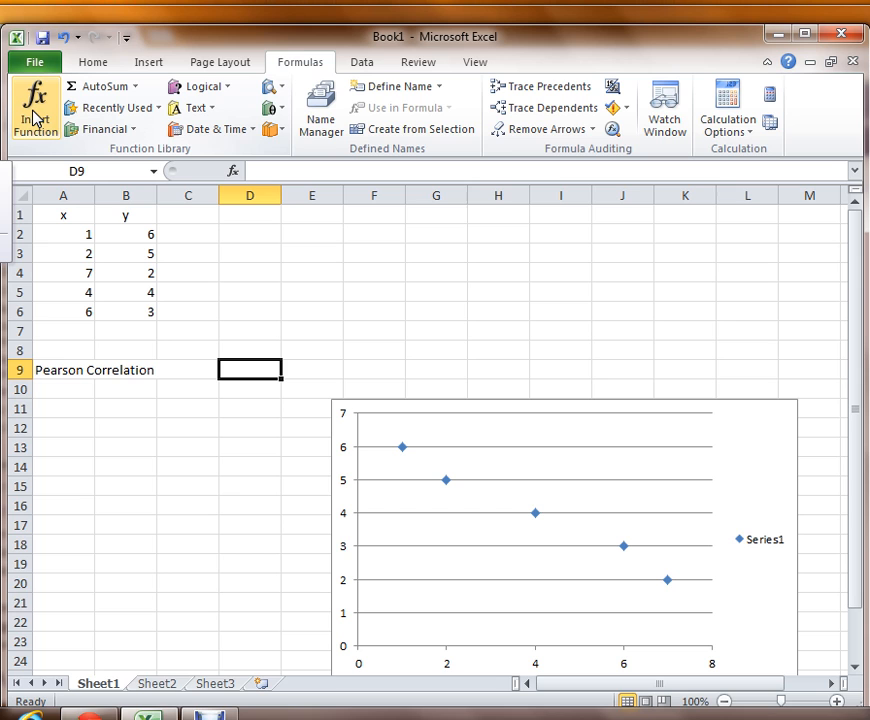
Insert the CORREL function into D9 from the Insert Function dialog
left_click(34, 103)
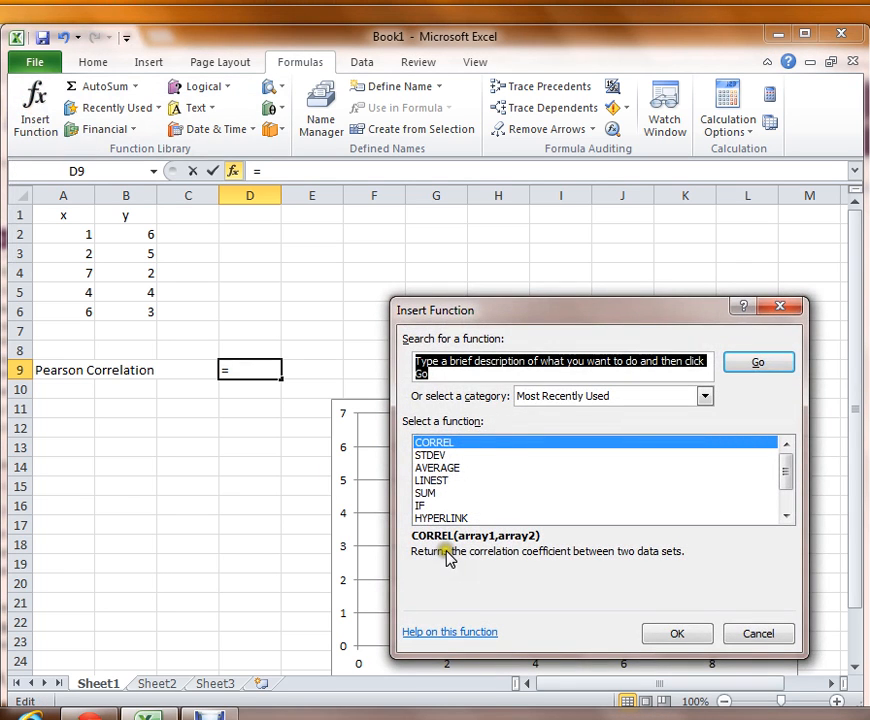
mouse_move(432, 447)
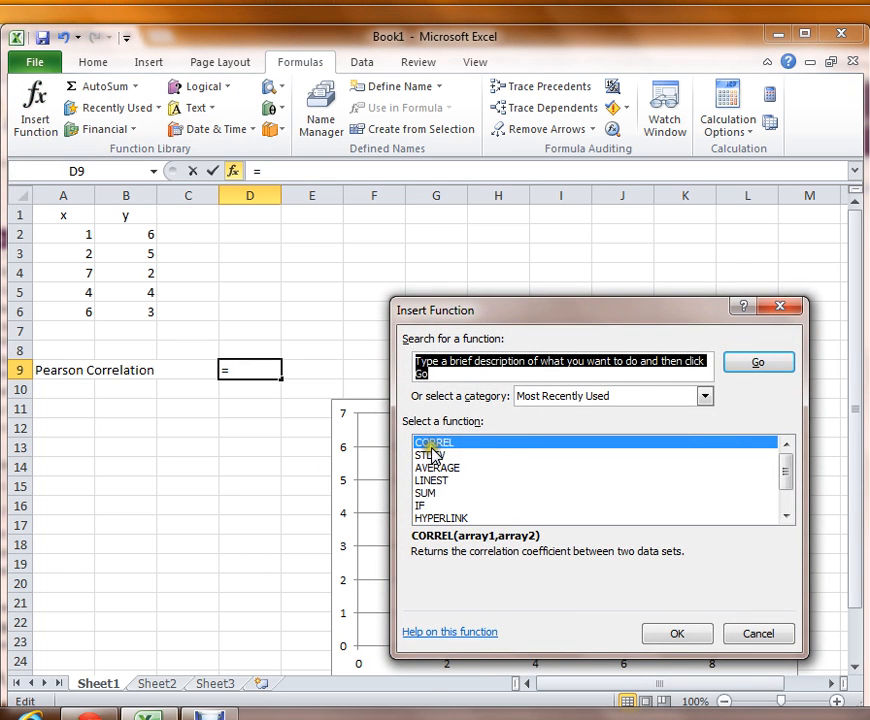
mouse_move(442, 452)
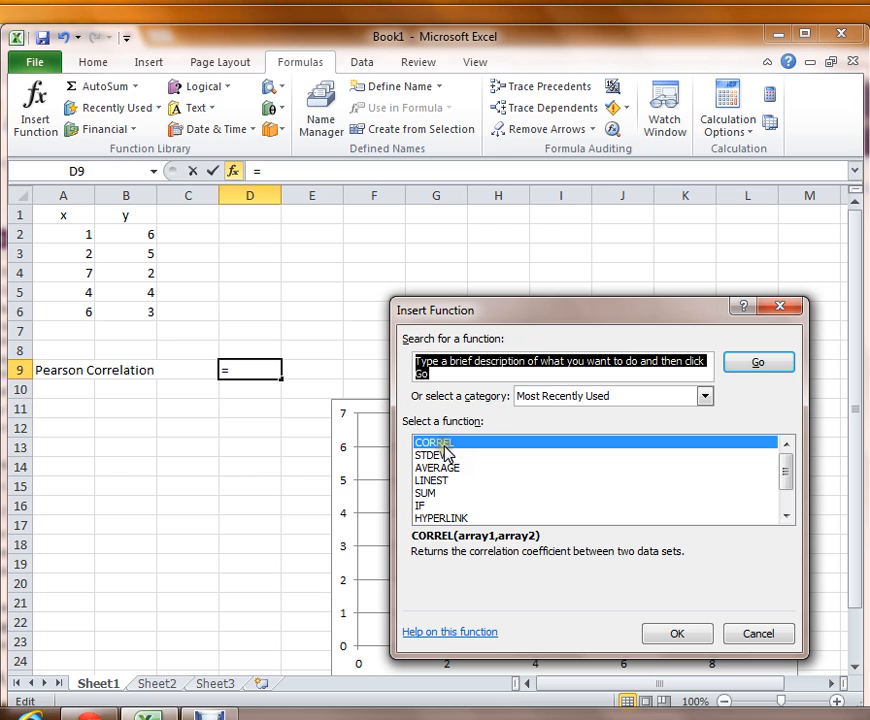
mouse_move(458, 470)
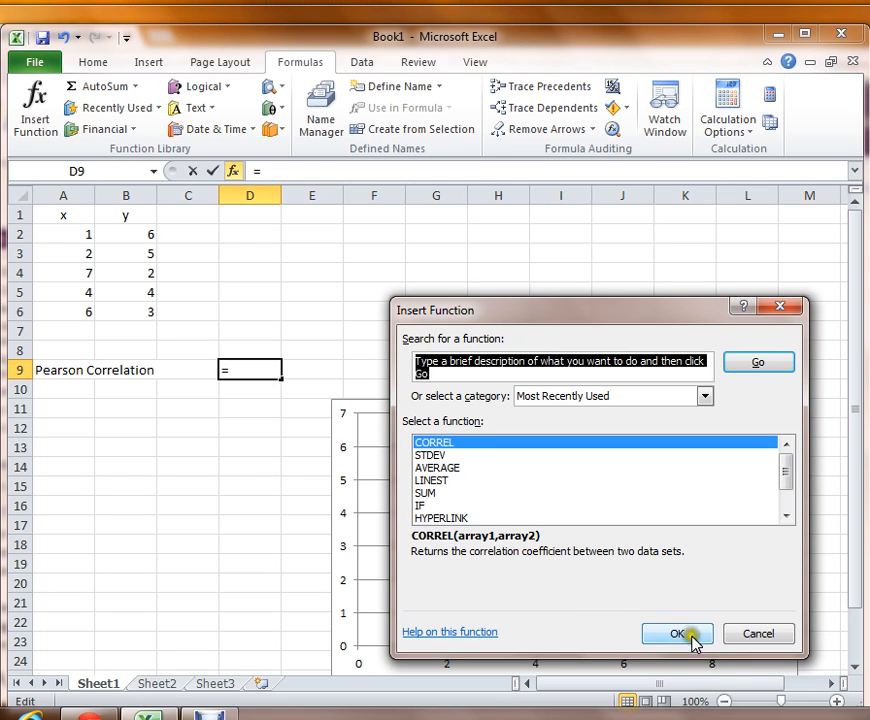
left_click(677, 633)
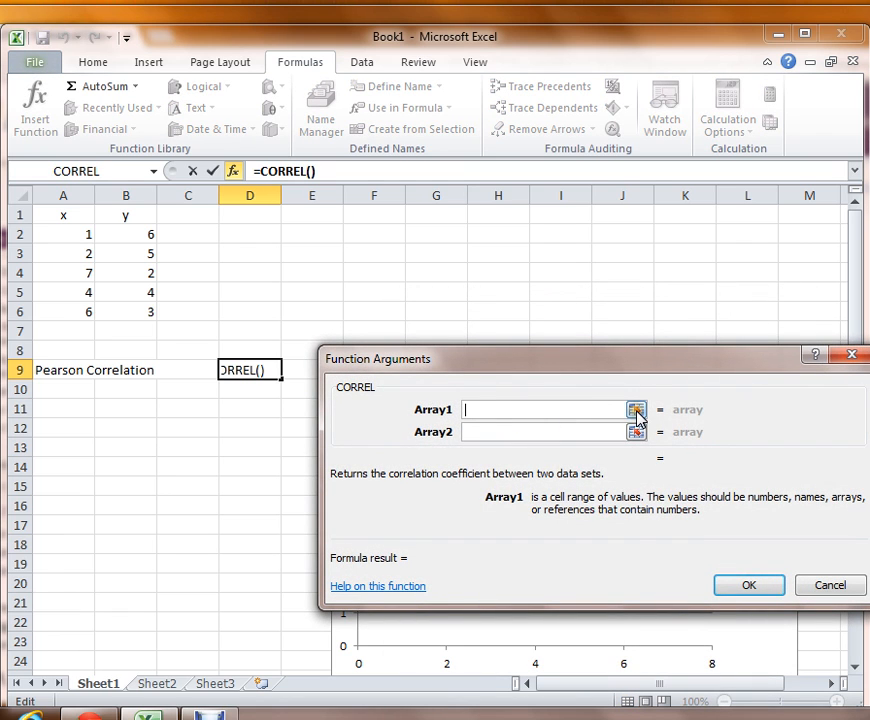
Set CORREL arrays to A2:A6 and B2:B6 so D9 shows -0.99228
left_click(636, 409)
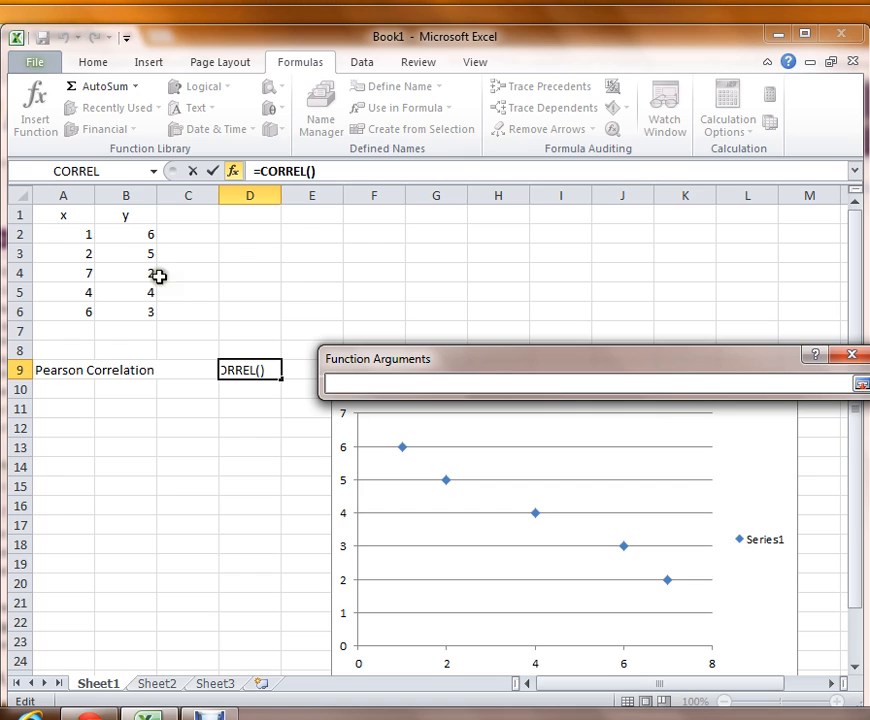
left_click_drag(88, 234, 88, 311)
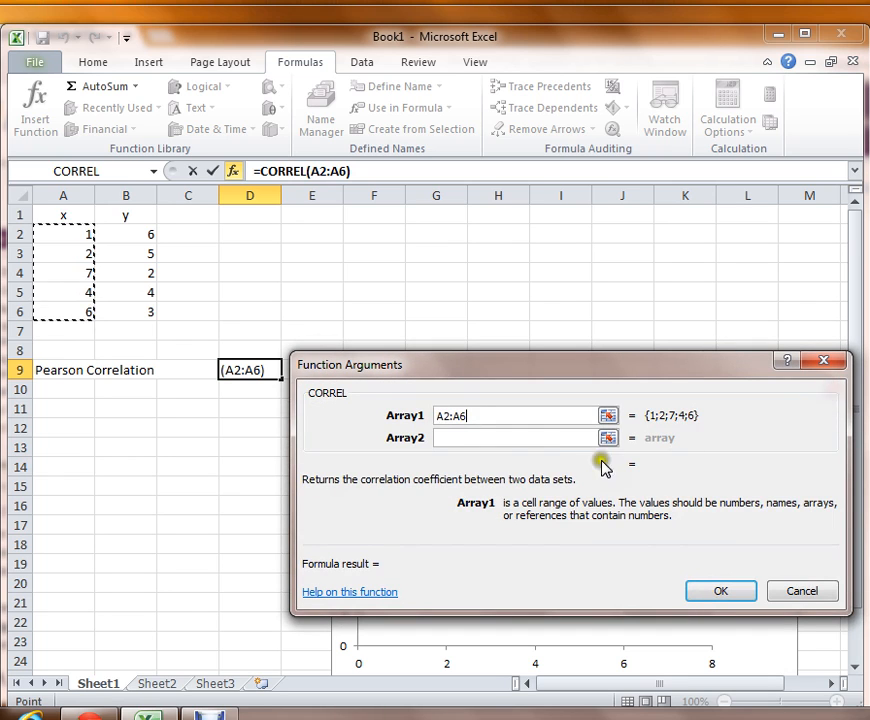
left_click(520, 438)
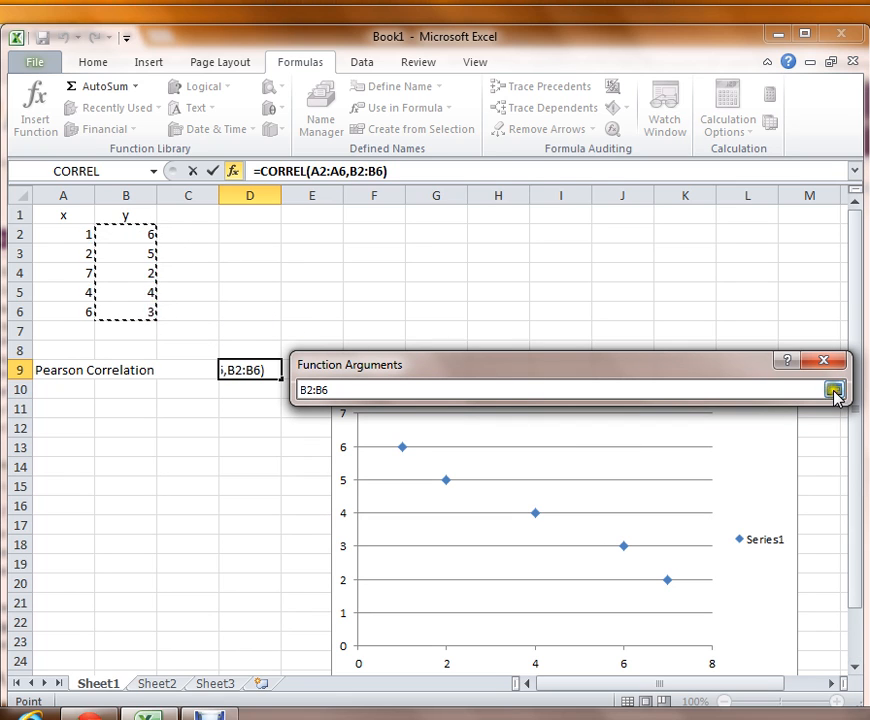
left_click(834, 389)
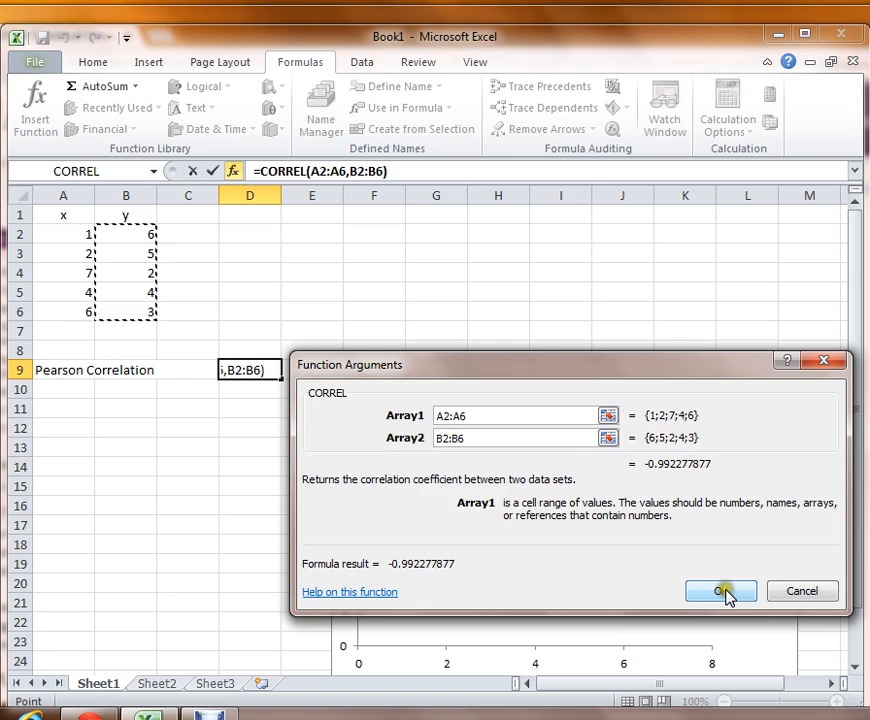
left_click(720, 591)
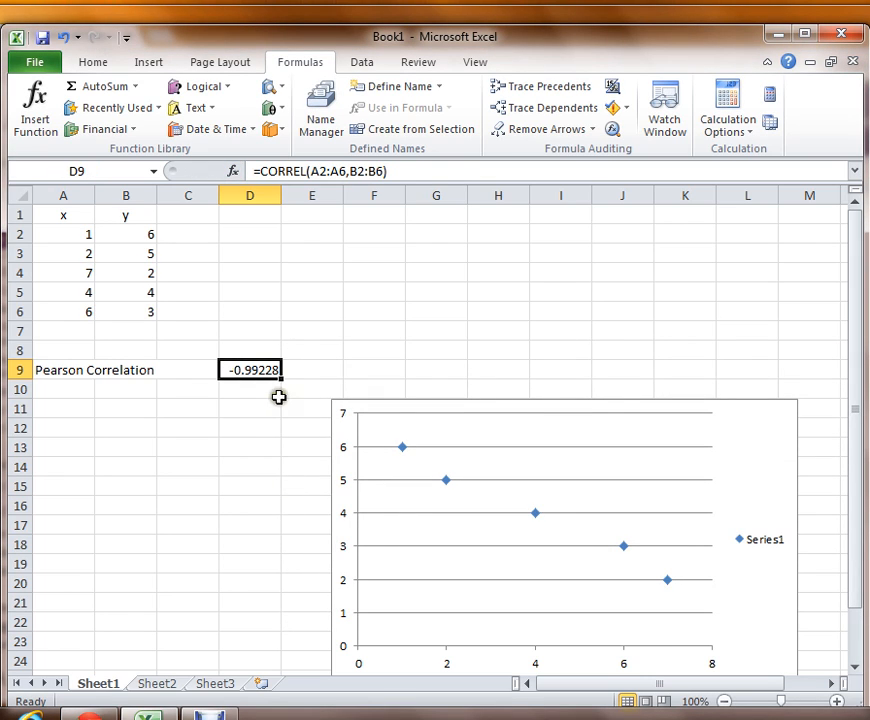
mouse_move(228, 387)
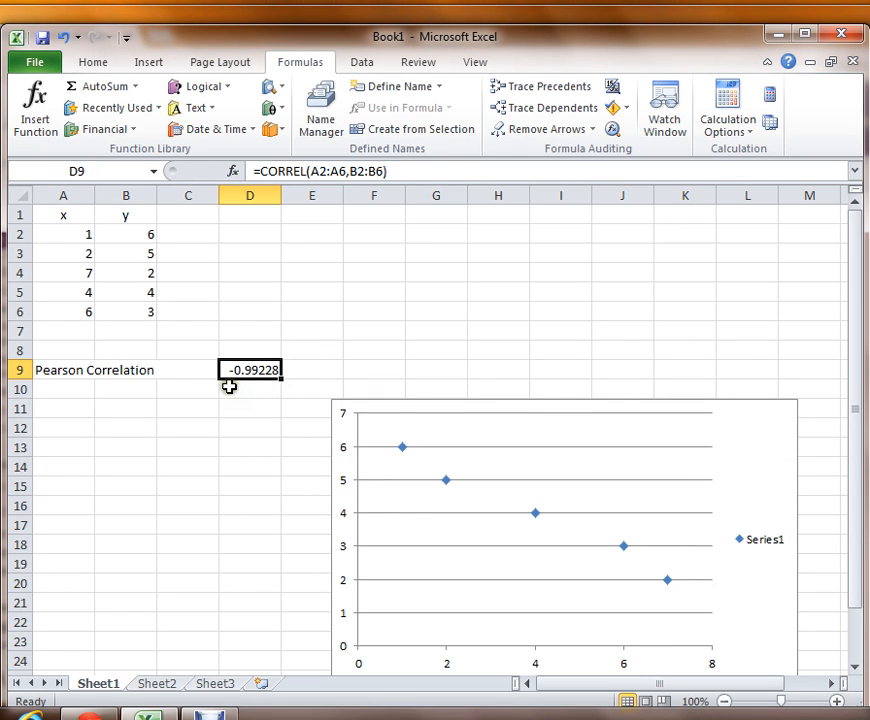
mouse_move(267, 397)
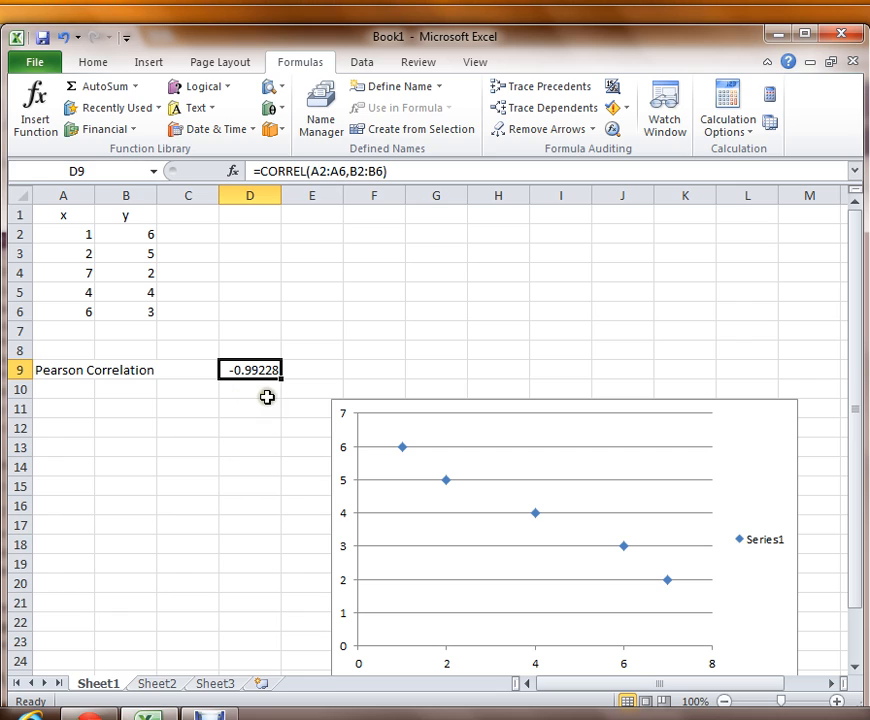
mouse_move(299, 508)
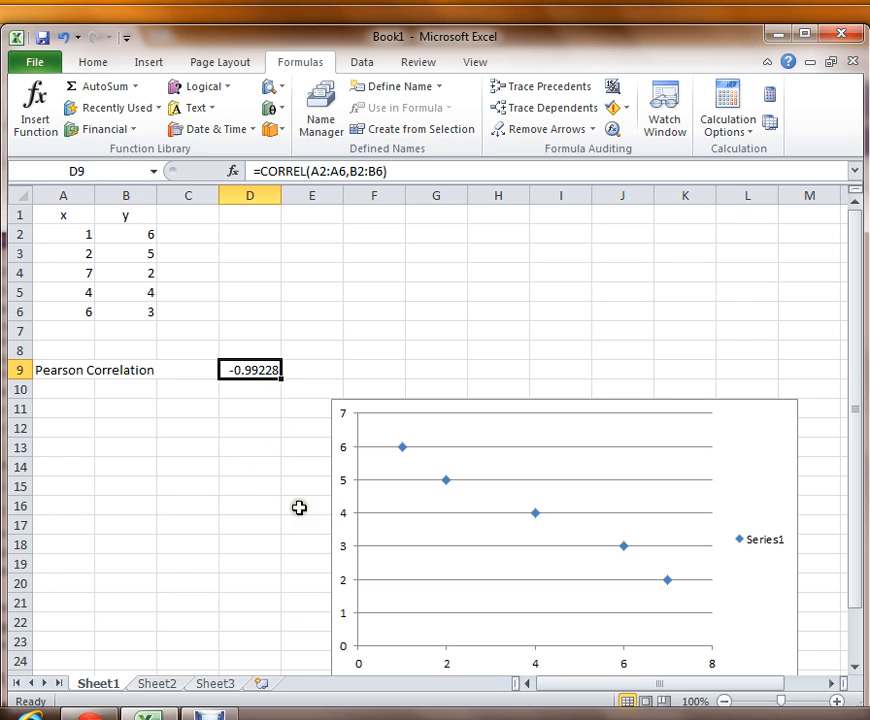
mouse_move(666, 547)
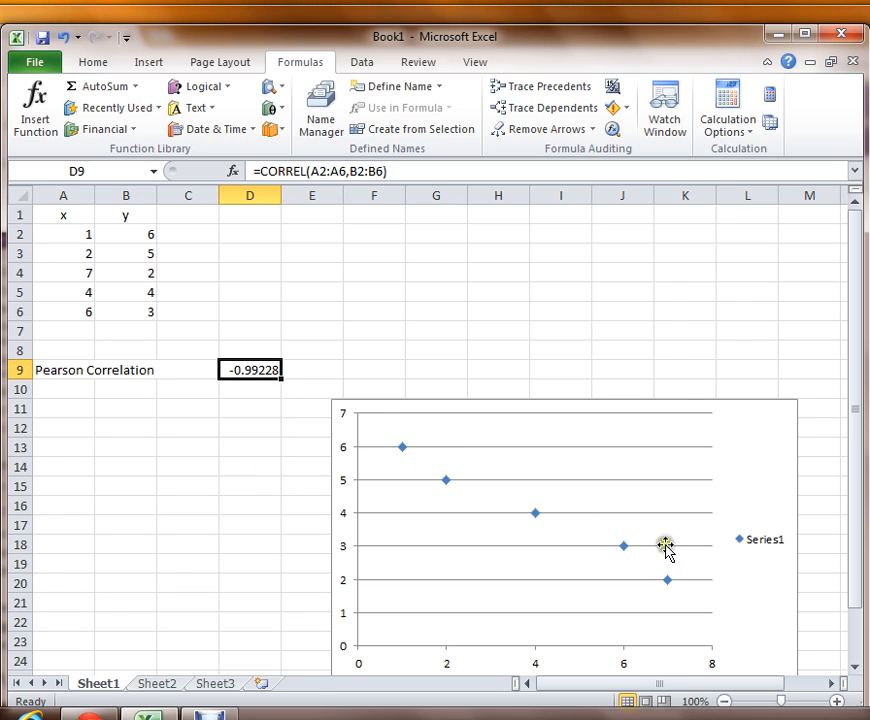
mouse_move(635, 580)
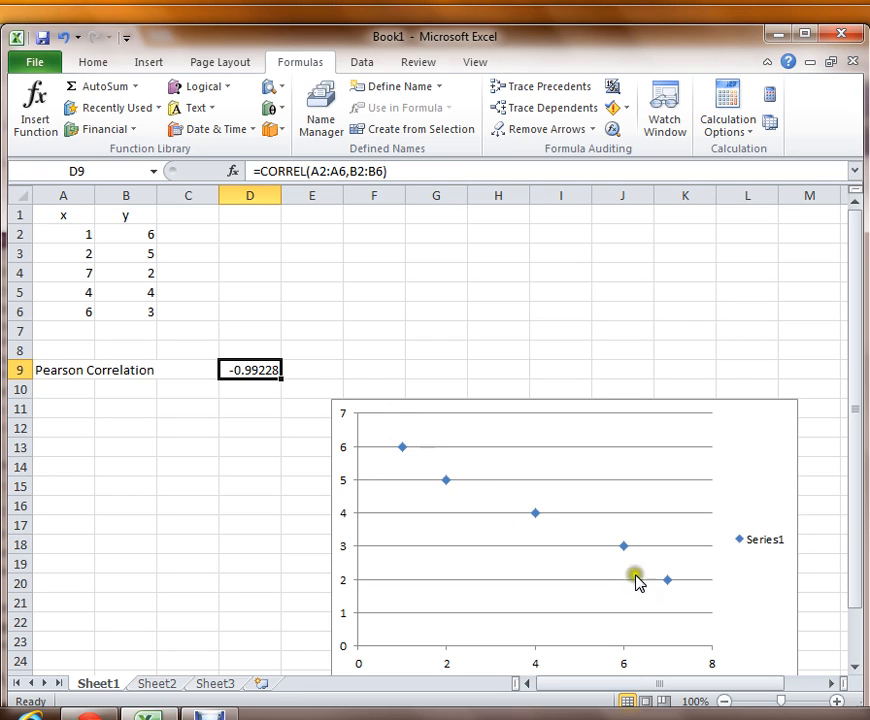
mouse_move(636, 348)
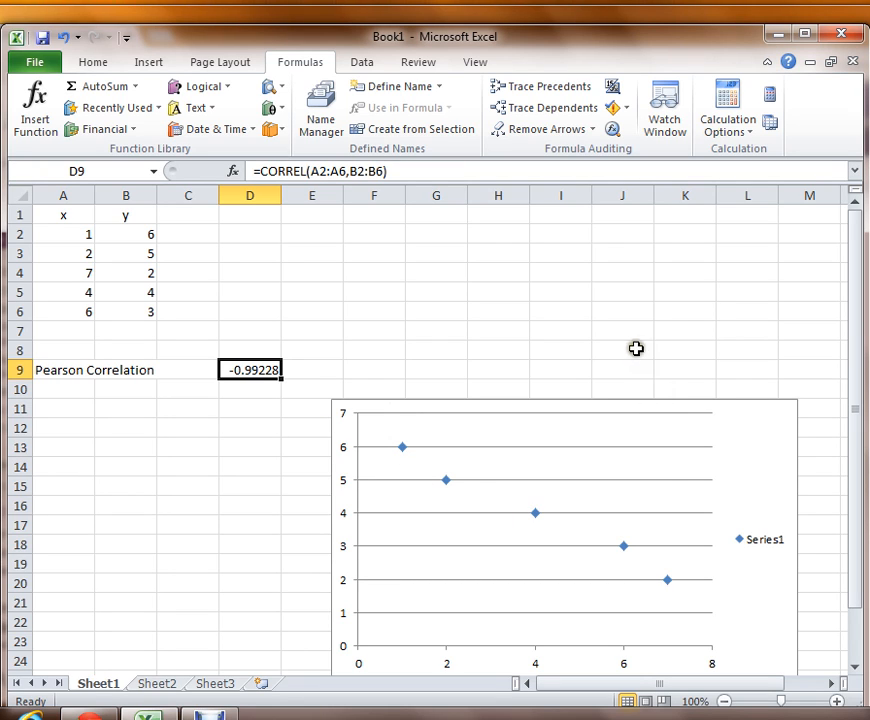